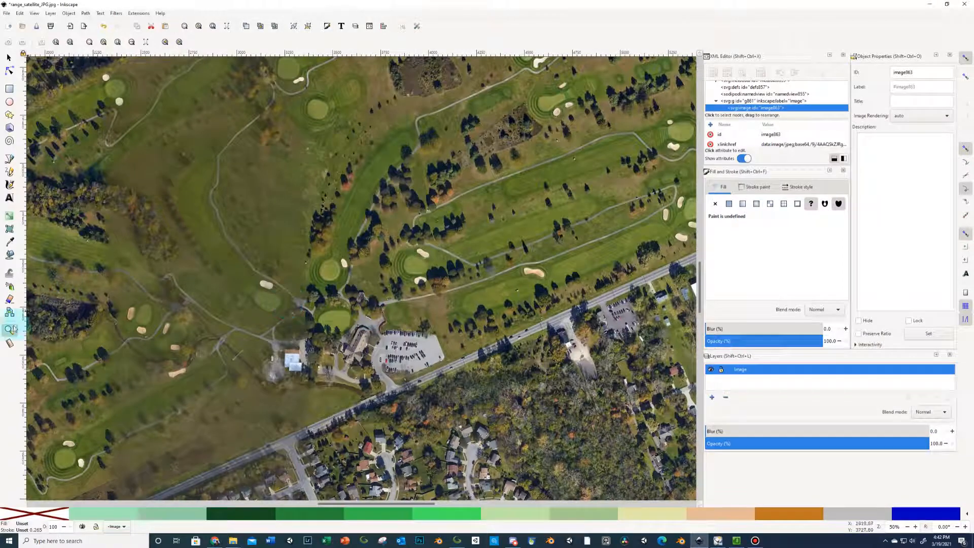
mouse_move(9, 330)
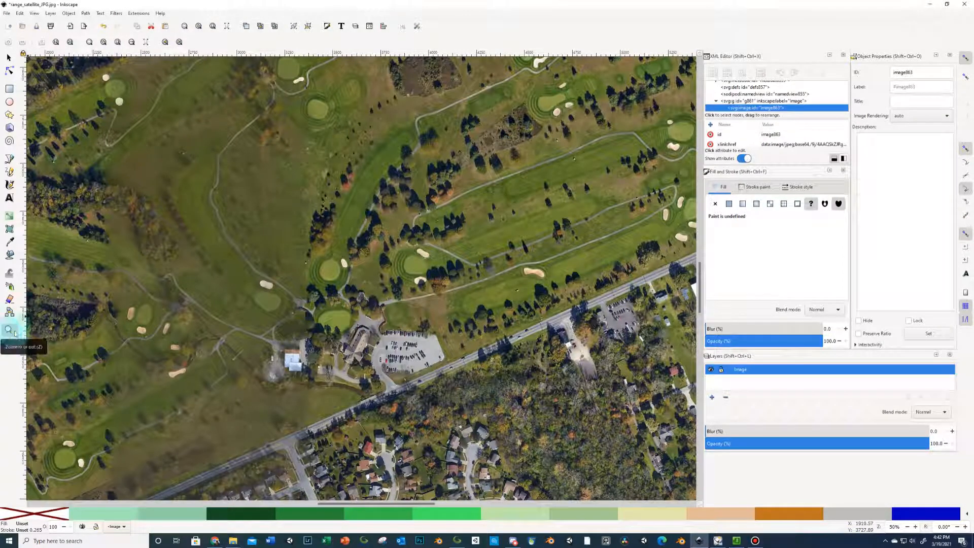
Zoom to about 556% on the tee area beside the clubhouse parking lot
left_click(392, 343)
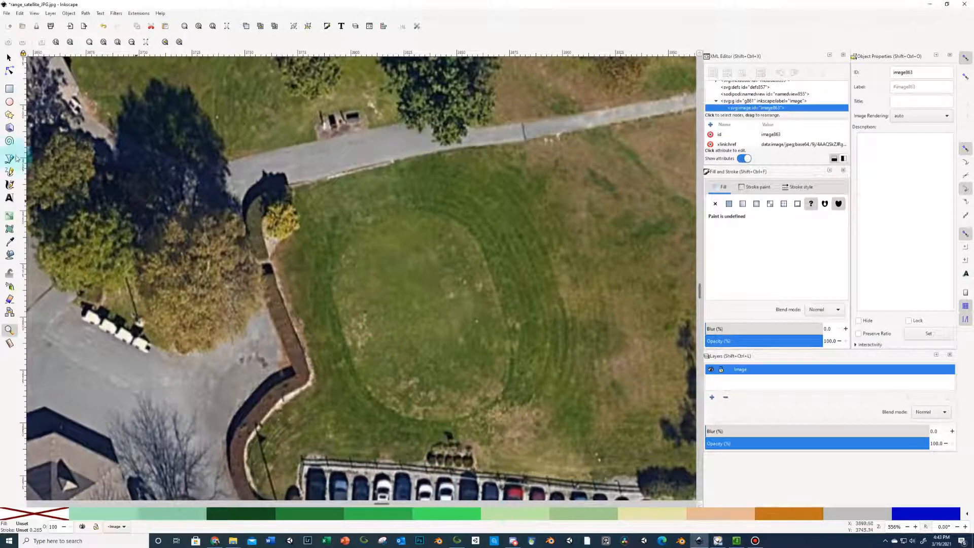
mouse_move(9, 173)
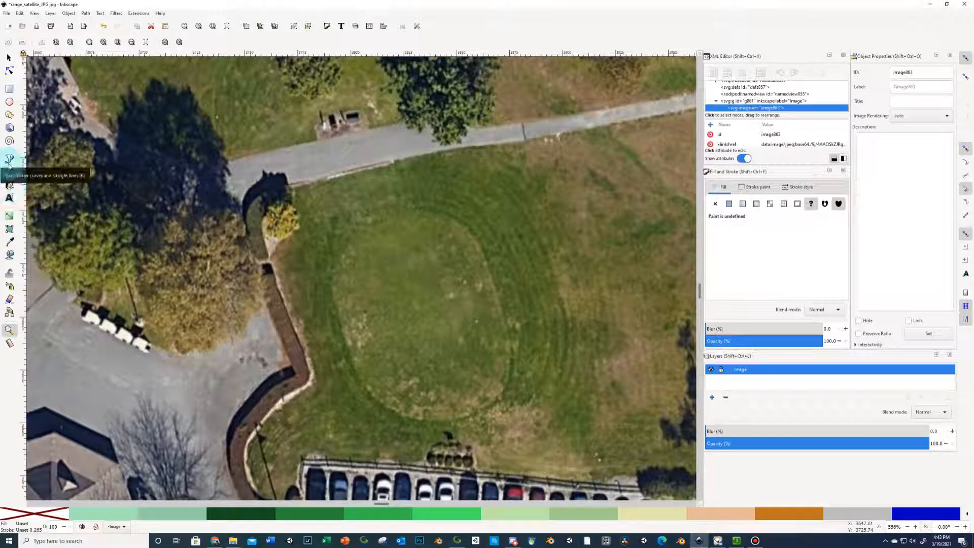
Switch to the Bezier pen in B-spline mode for smooth tracing
left_click(9, 160)
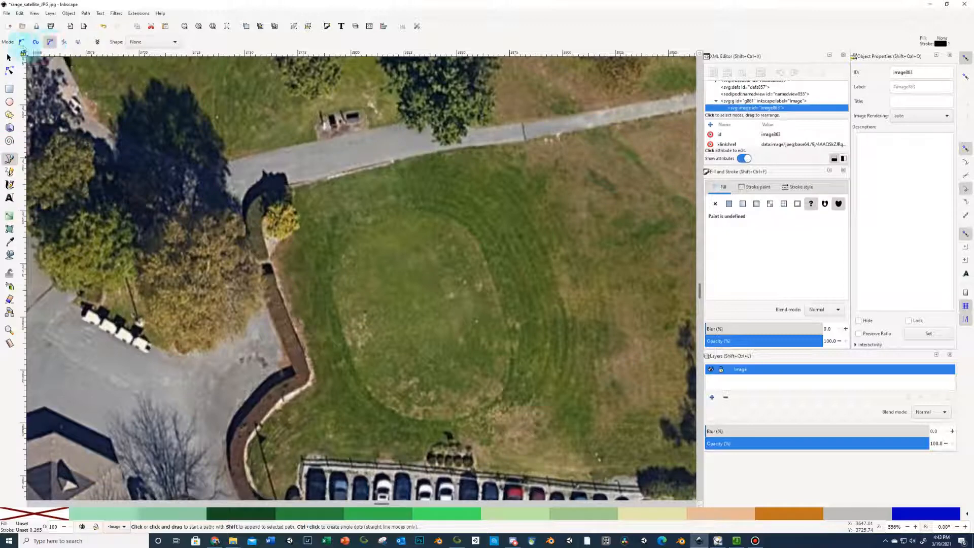
mouse_move(21, 41)
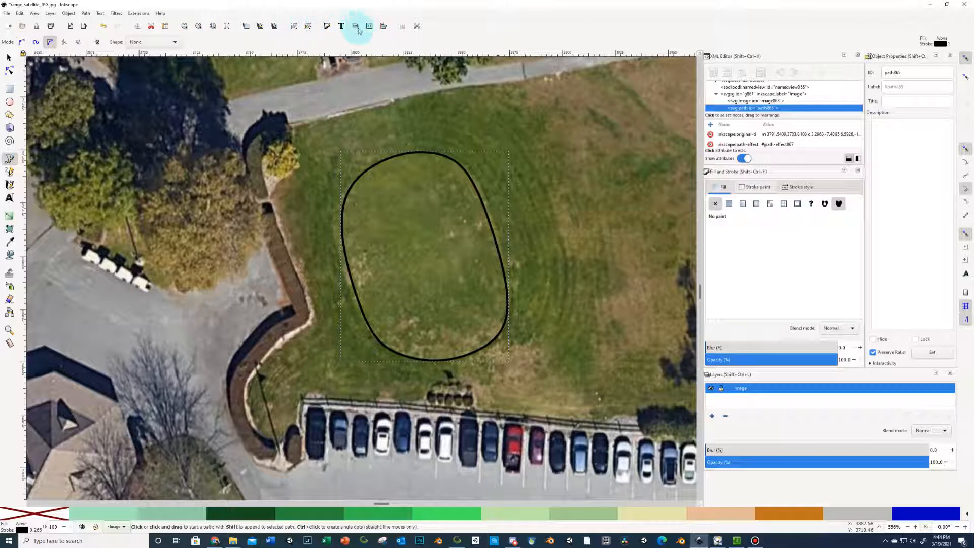
mouse_move(327, 27)
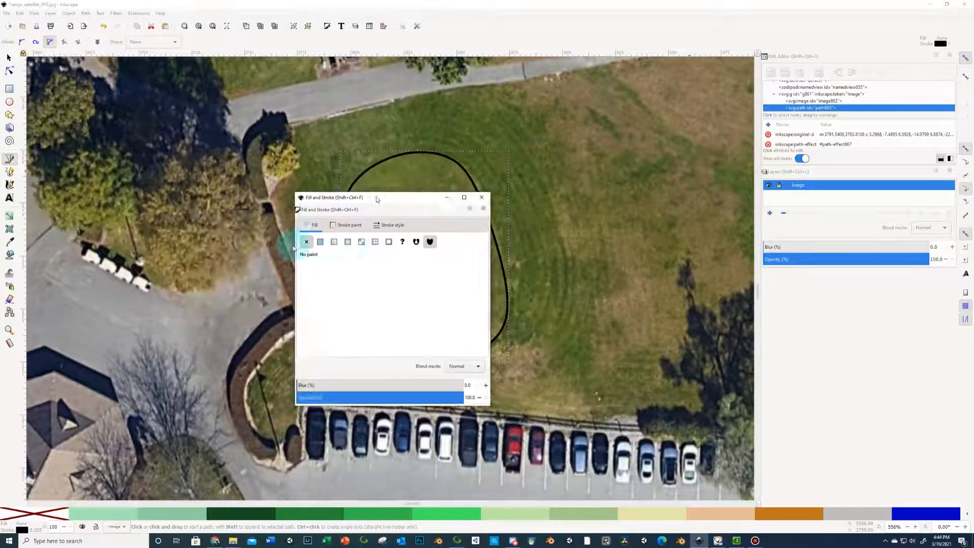
Dock the floating Fill and Stroke dialog beside the canvas
left_click_drag(375, 198, 304, 128)
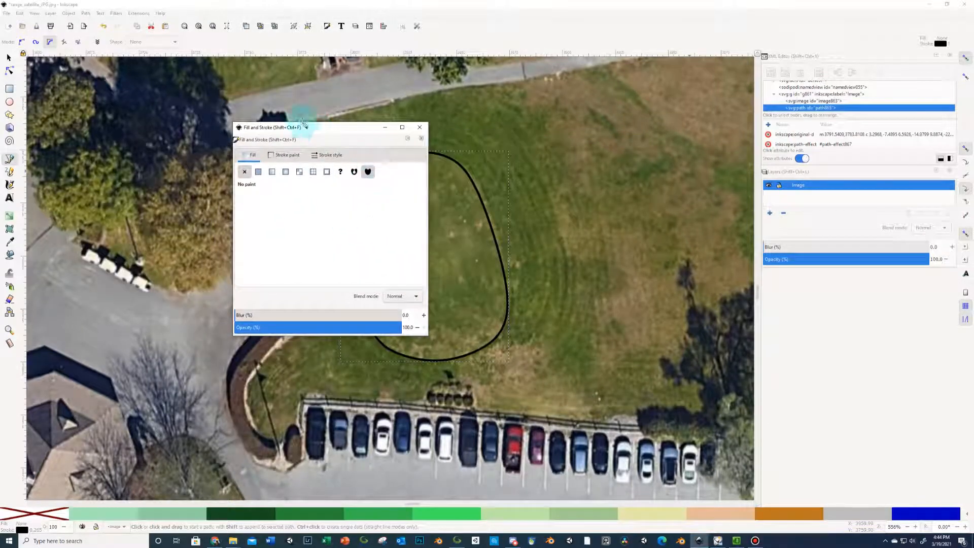
left_click_drag(272, 128, 733, 151)
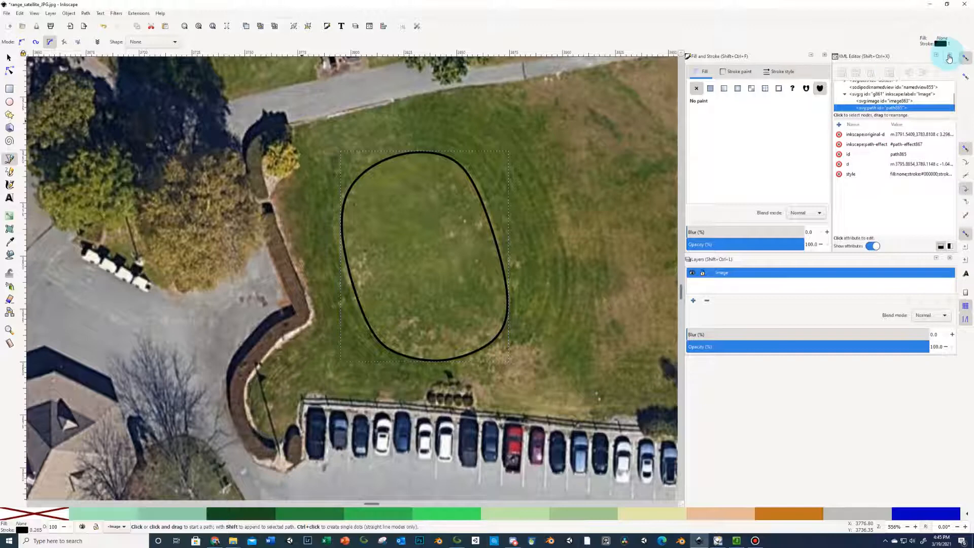
Close the XML Editor dock tab, leaving Fill and Stroke and Layers open
left_click(949, 56)
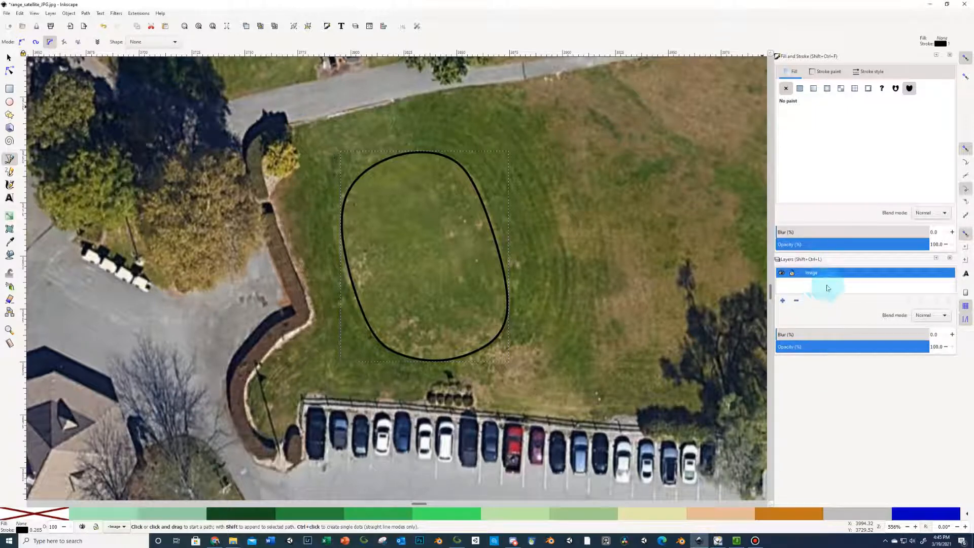
mouse_move(831, 358)
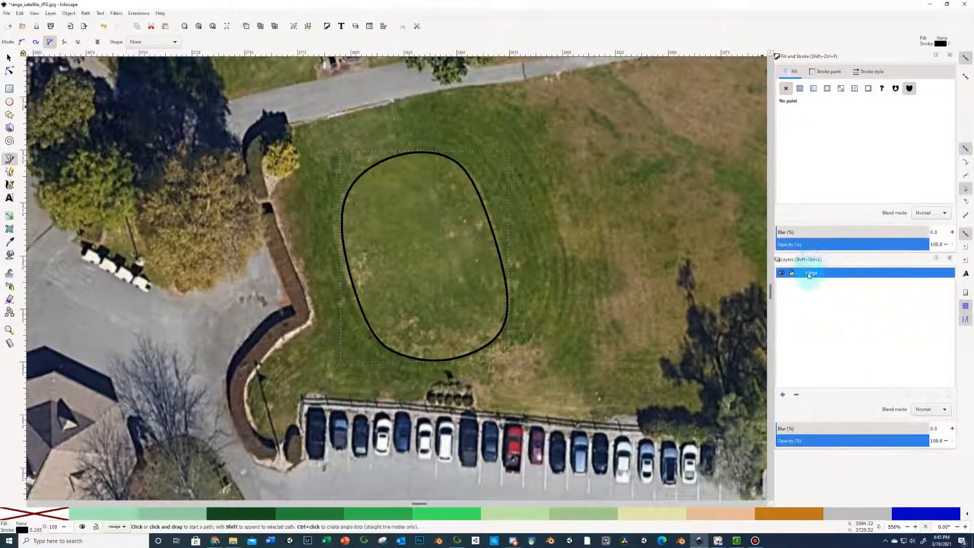
Rename the image layer to 'satellite' and add a 'Hole 1' layer above it
double_click(812, 273)
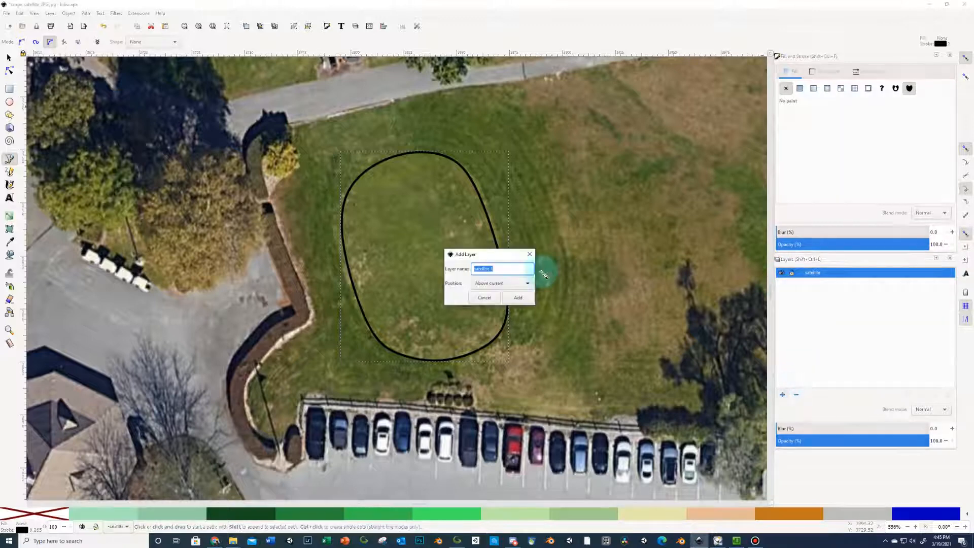
type("Hole")
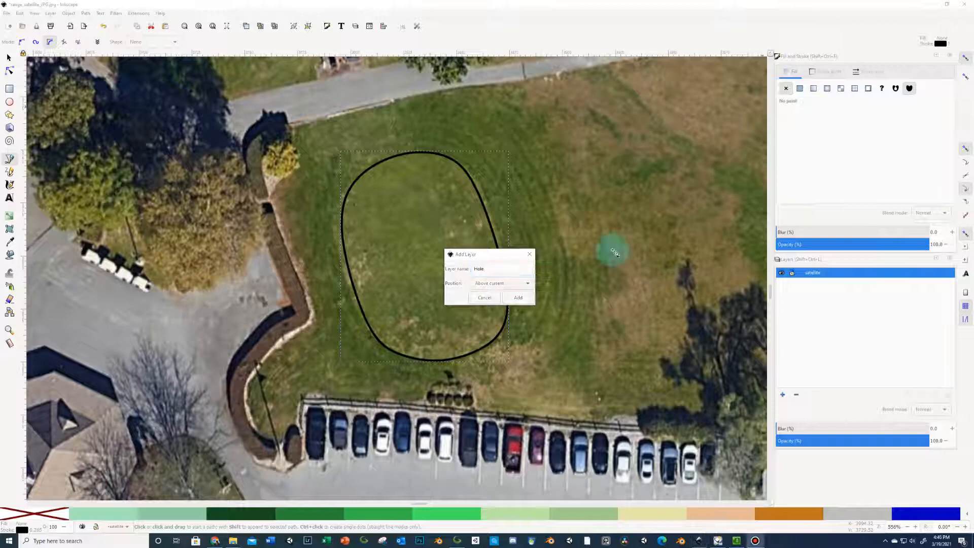
left_click(500, 268)
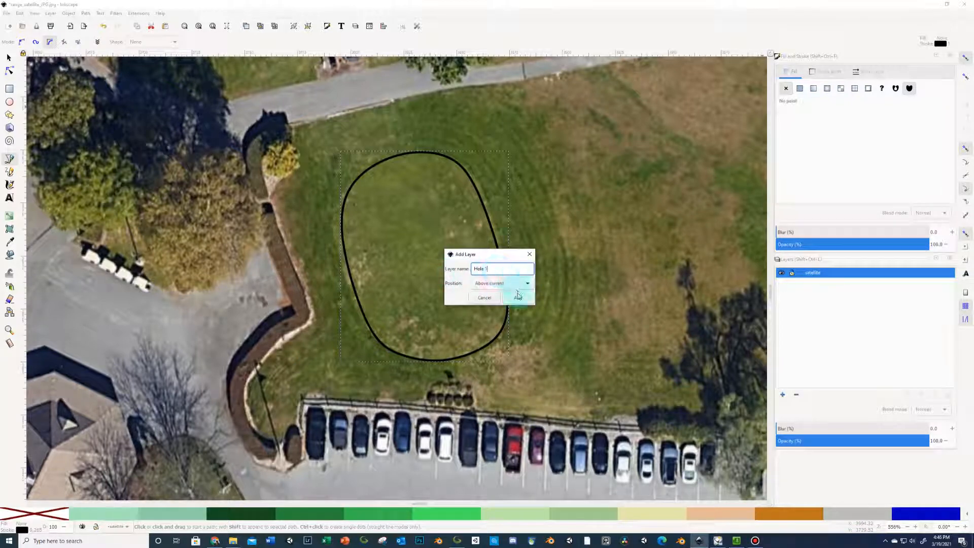
left_click(518, 297)
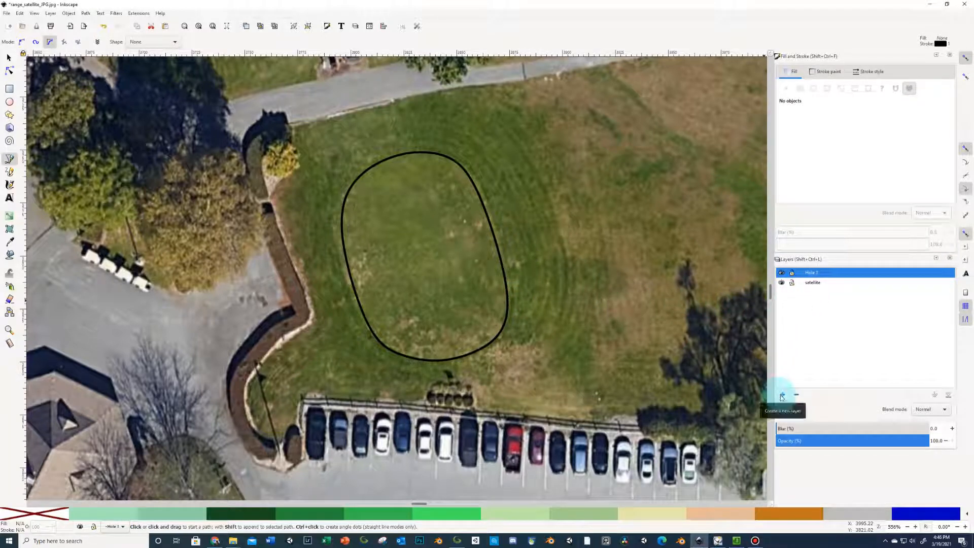
left_click(782, 395)
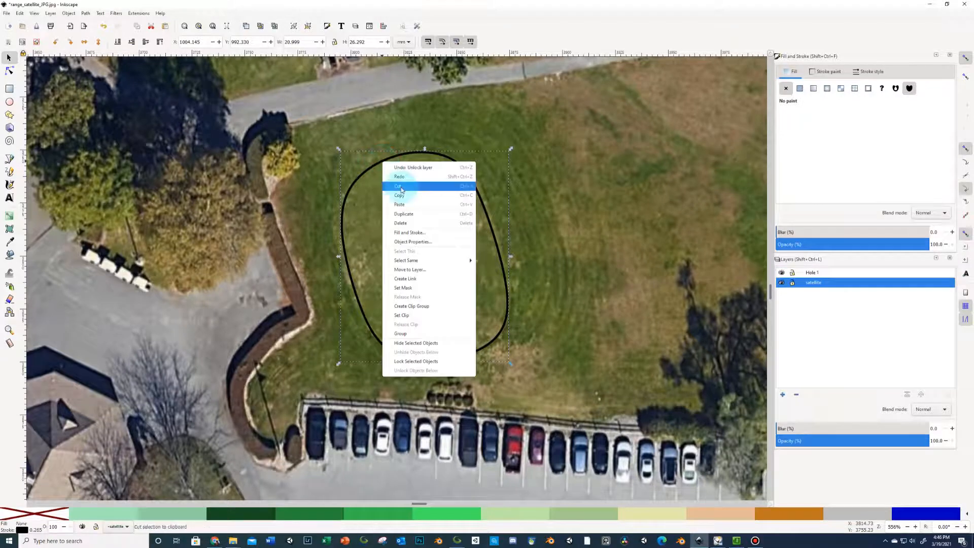
Cut the tee outline from satellite and paste it in place on the Hole 1 layer
left_click(398, 186)
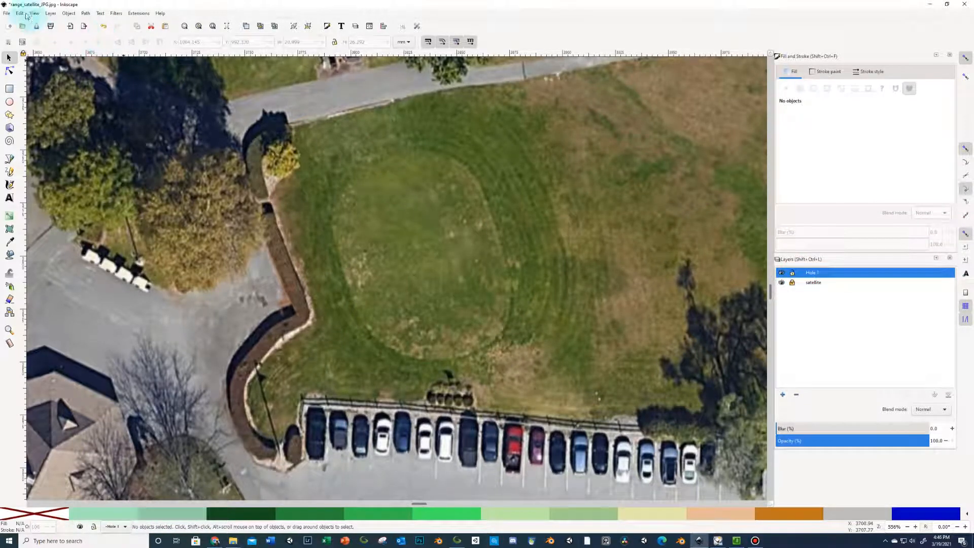
left_click(423, 241)
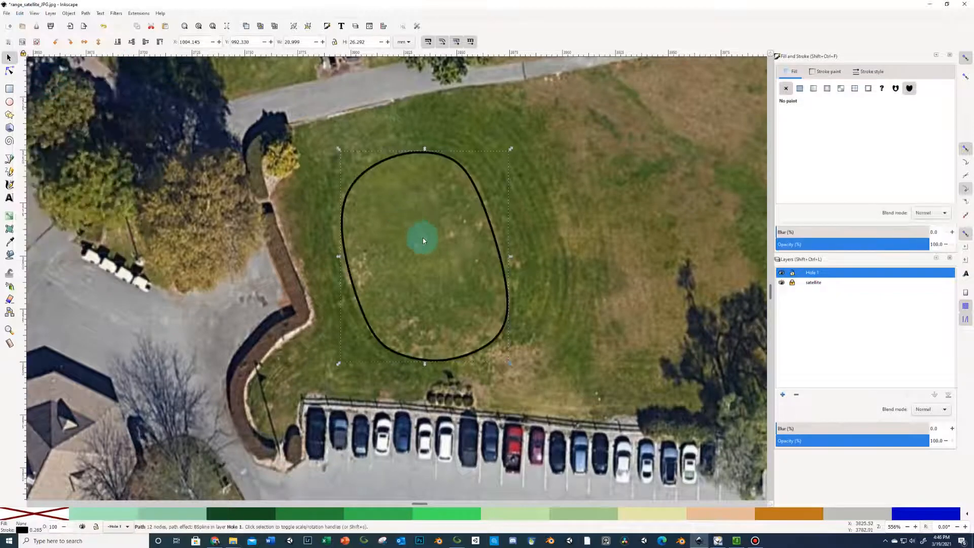
left_click(457, 158)
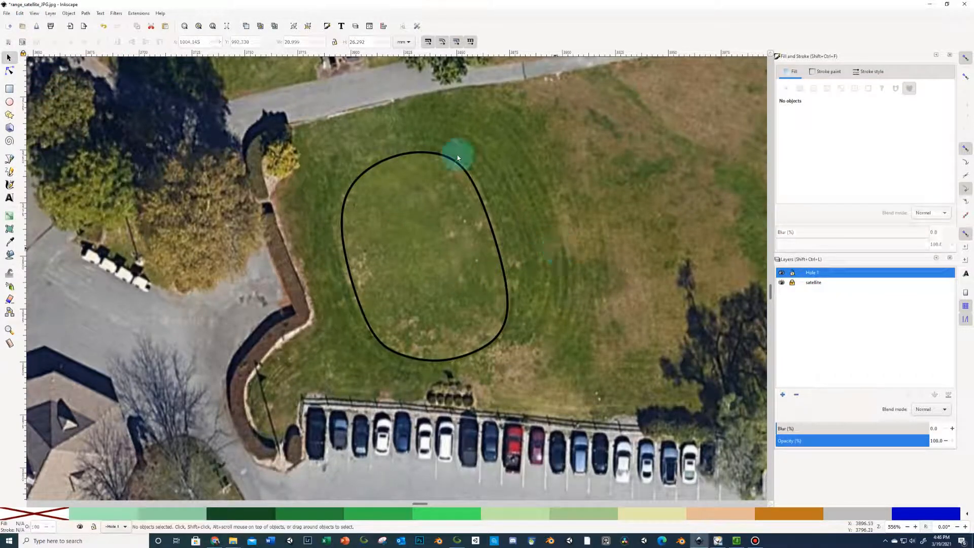
left_click(20, 13)
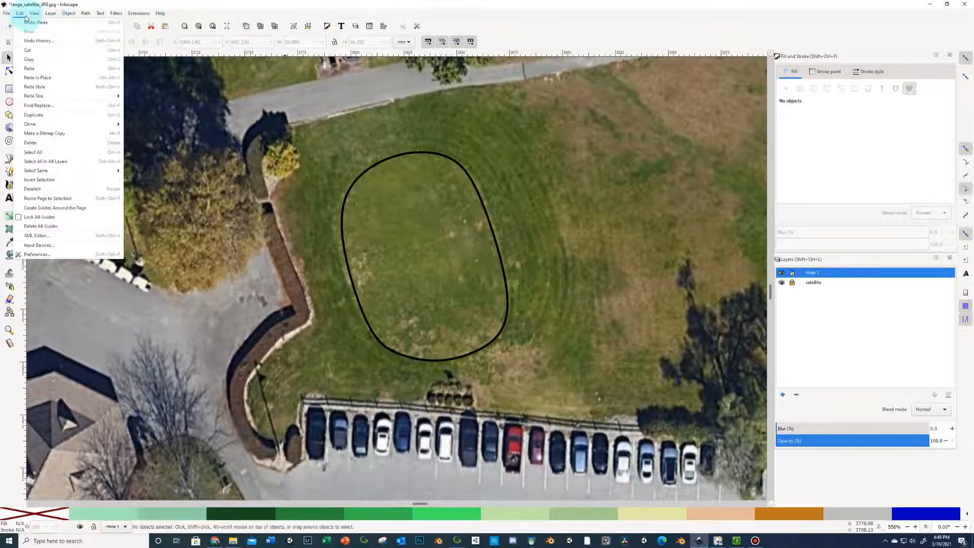
mouse_move(37, 23)
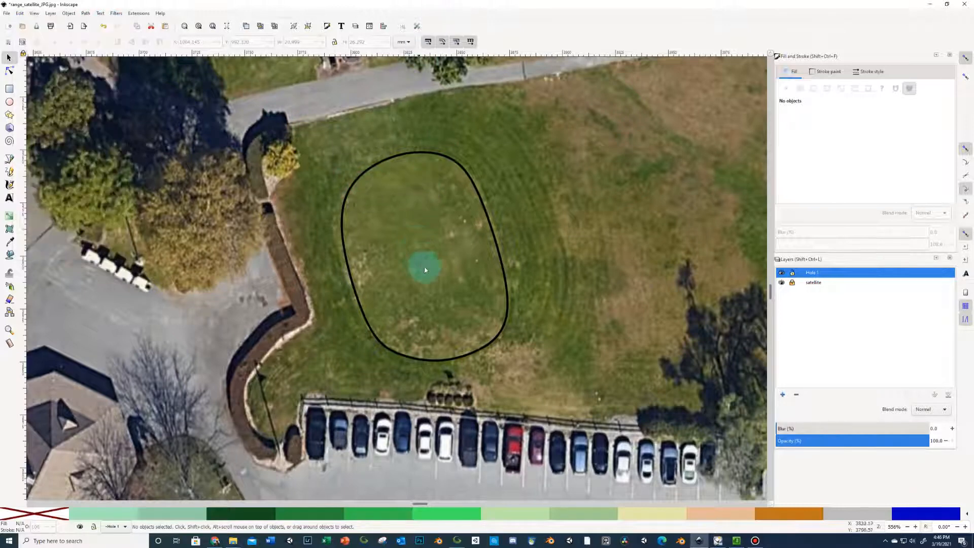
left_click_drag(425, 268, 365, 257)
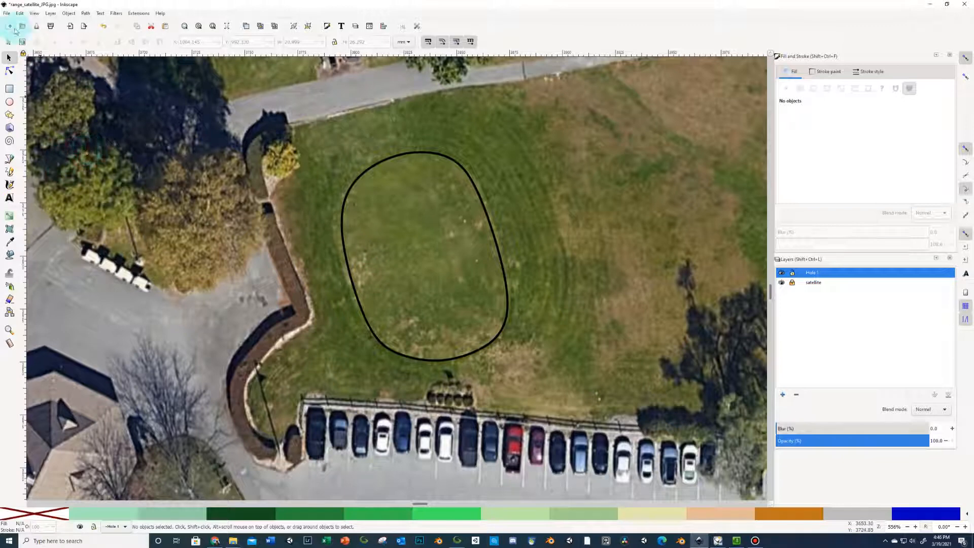
left_click(19, 14)
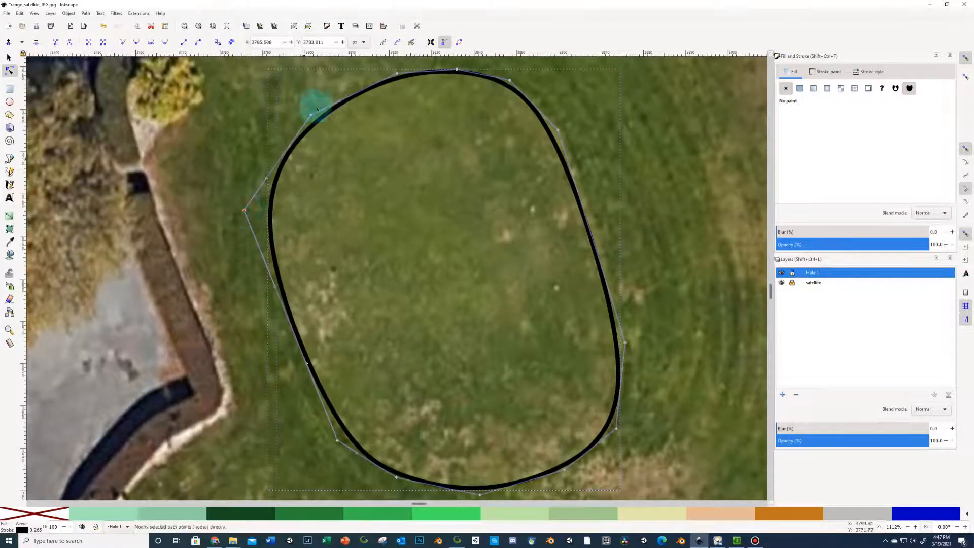
Drag the outline's upper-left and upper-right nodes to follow the tee edge
left_click_drag(316, 108, 340, 102)
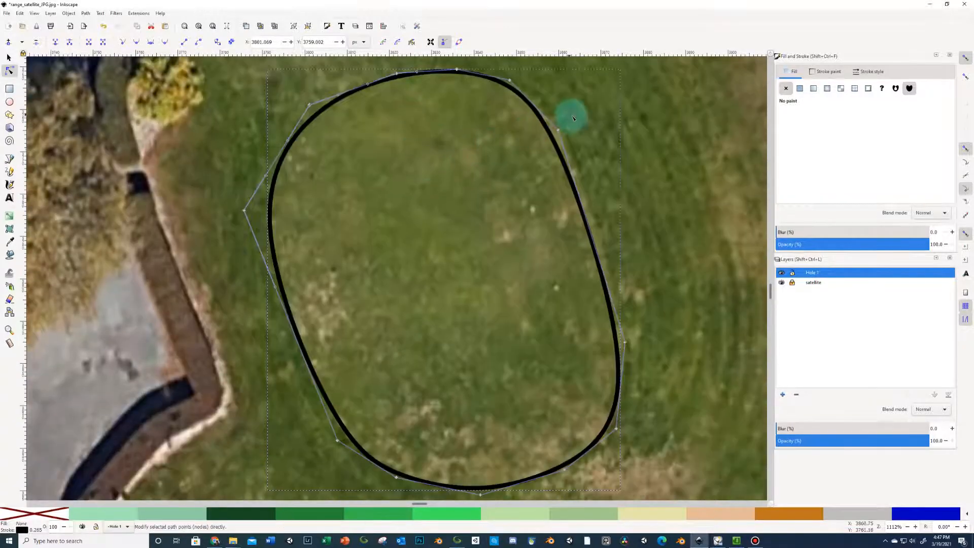
left_click_drag(571, 118, 612, 329)
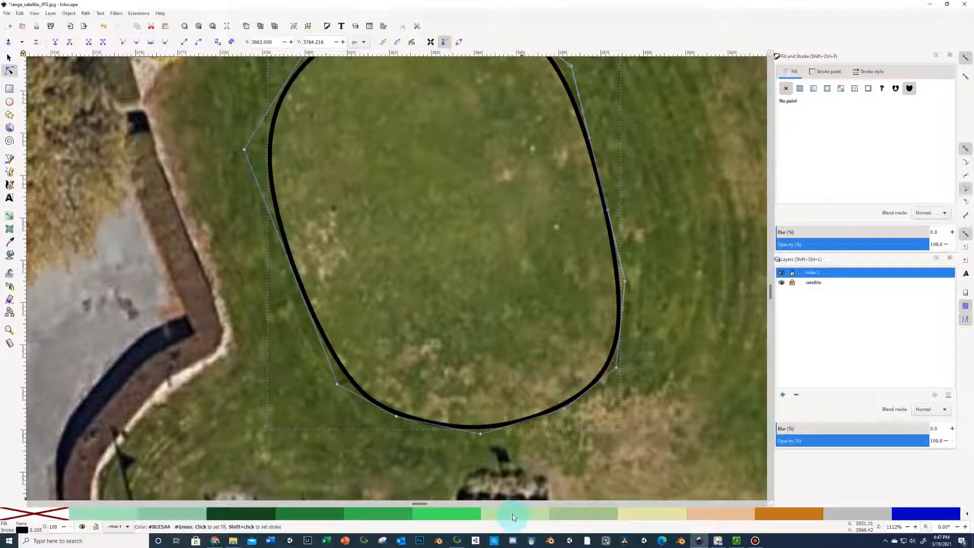
mouse_move(510, 512)
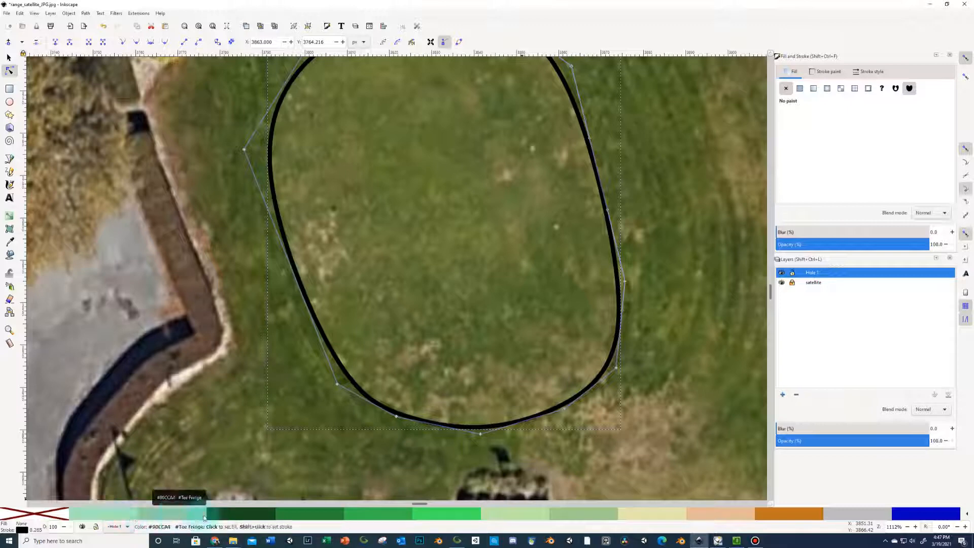
mouse_move(516, 512)
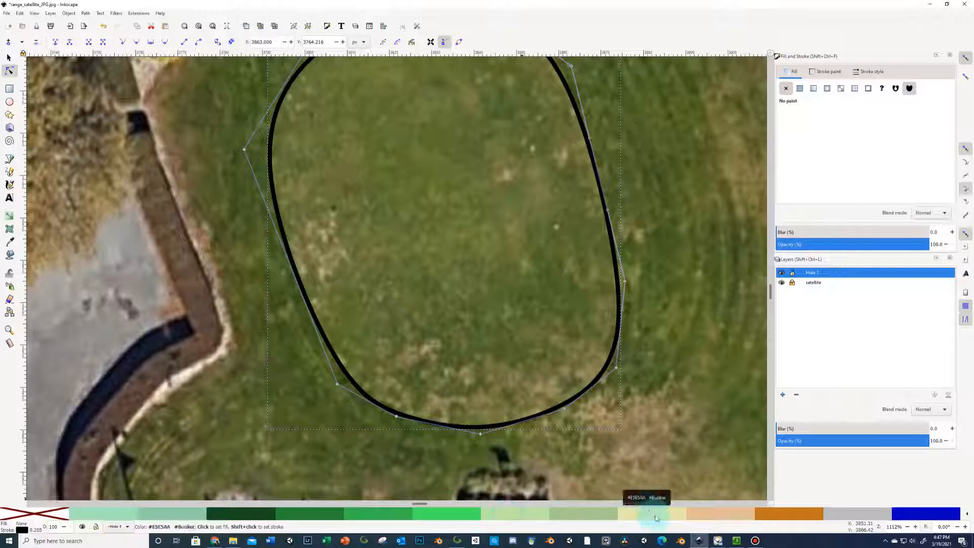
mouse_move(783, 514)
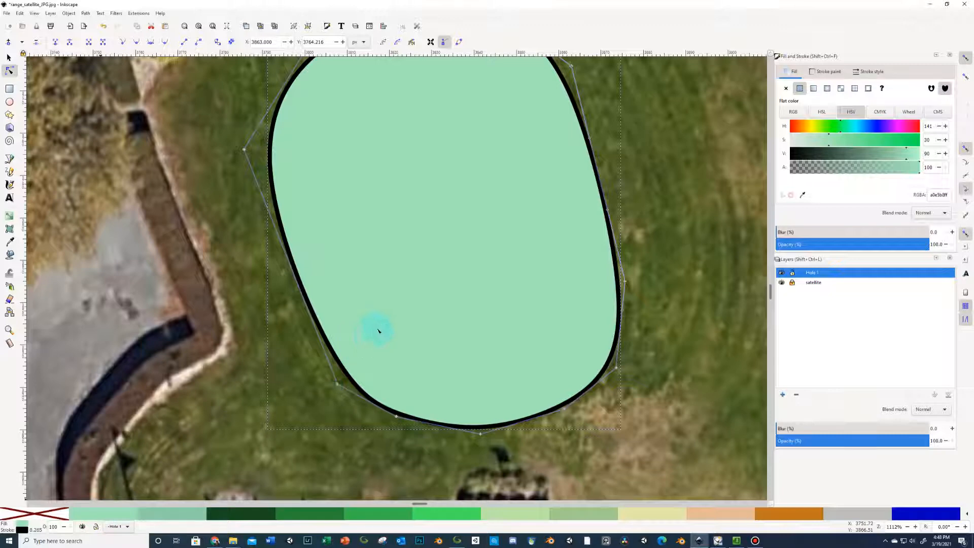
Fill the tee path with the light green palette swatch and remove its stroke
left_click(241, 513)
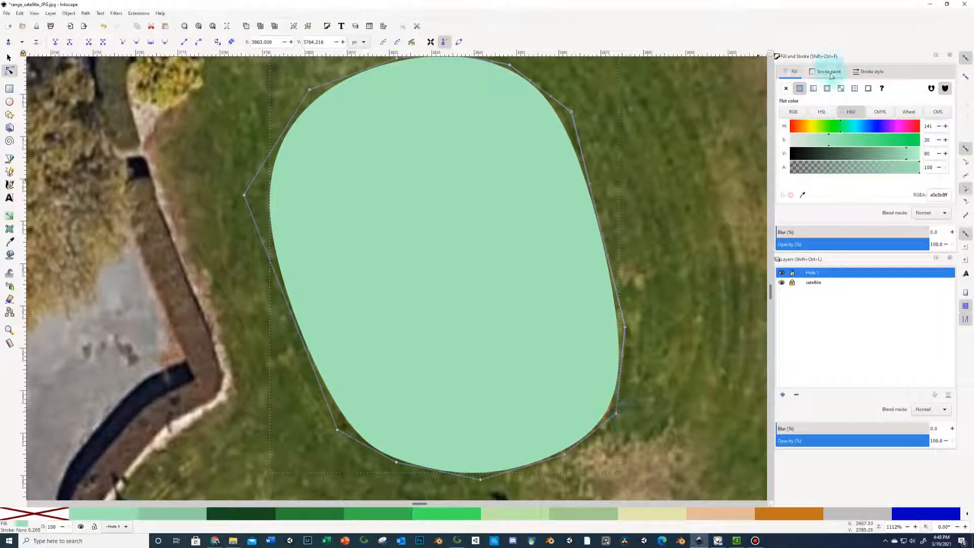
Rotate the tee shape about -3.5° and scale it to roughly 98% to fit the photo
left_click(794, 71)
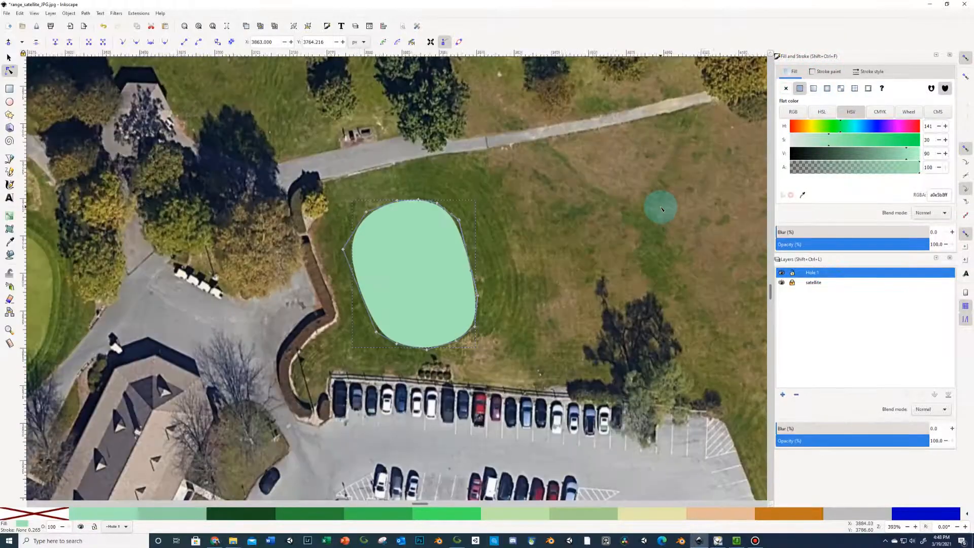
scroll("down", 3)
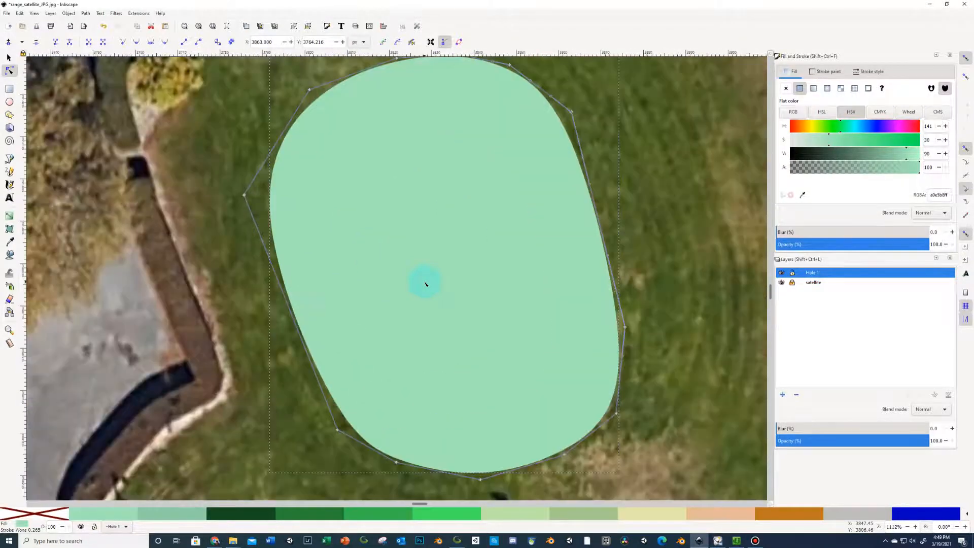
scroll("down", 3)
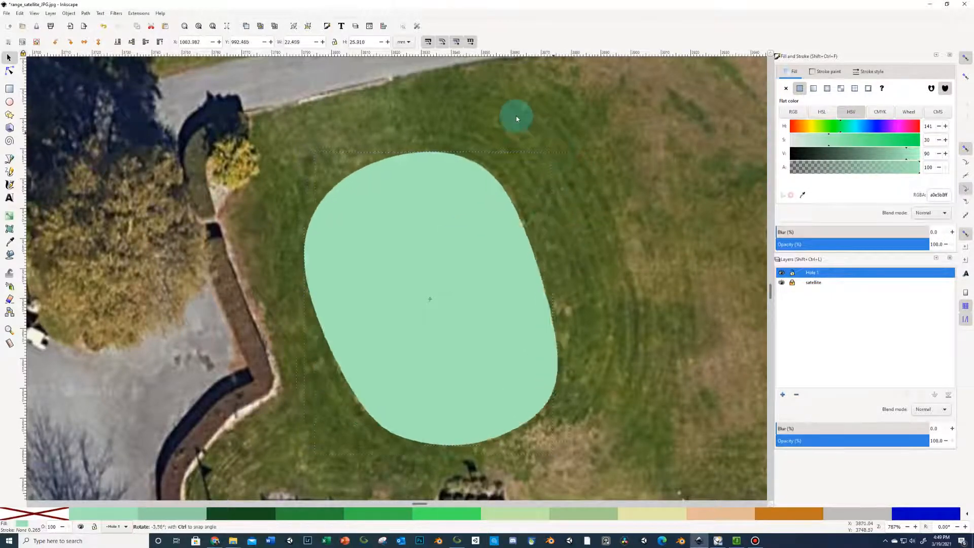
left_click(20, 13)
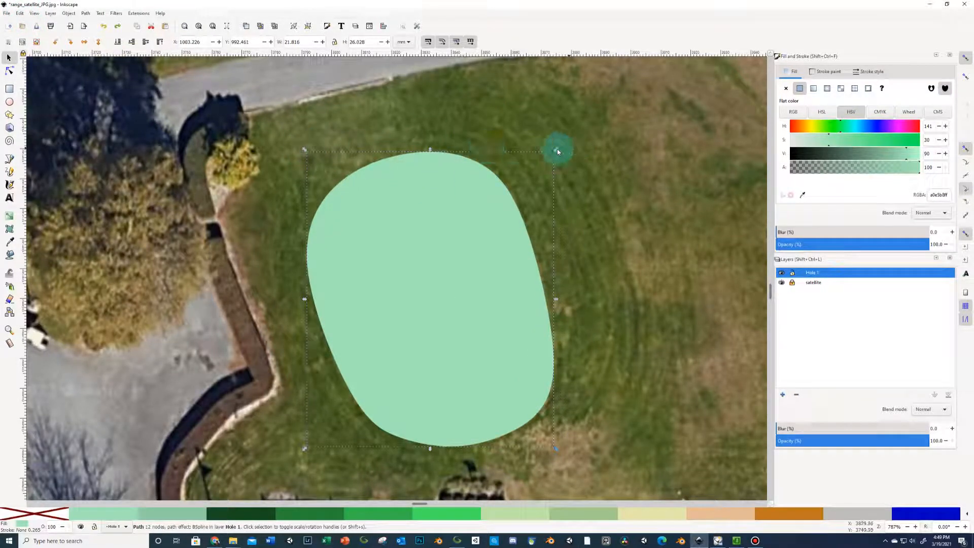
left_click_drag(557, 151, 606, 121)
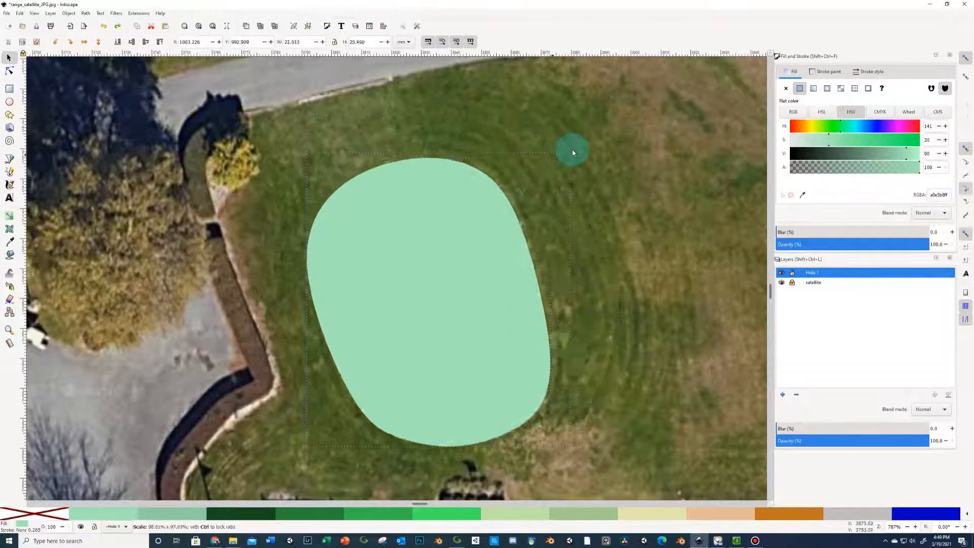
left_click_drag(571, 154, 497, 173)
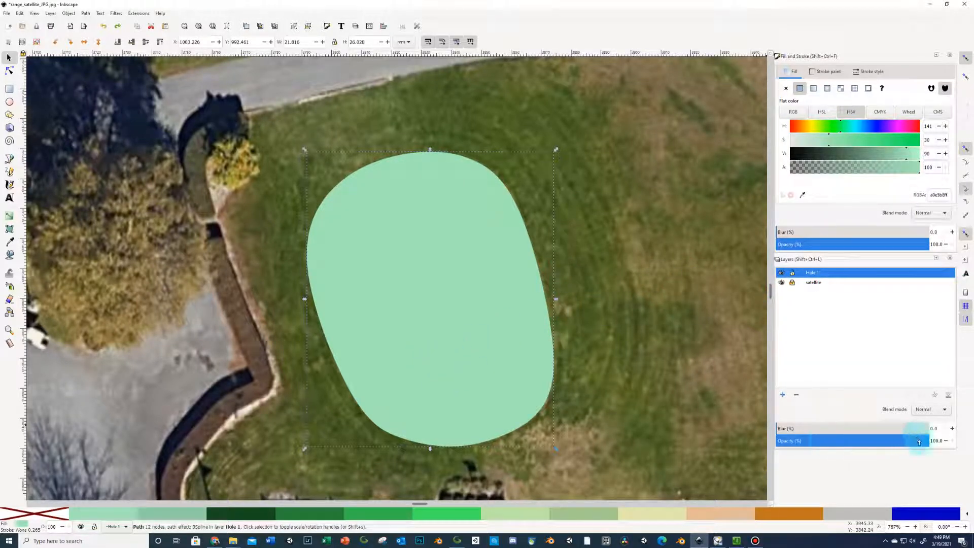
Lower the tee shape's opacity to about 27% so the grass shows through
left_click_drag(918, 441, 826, 440)
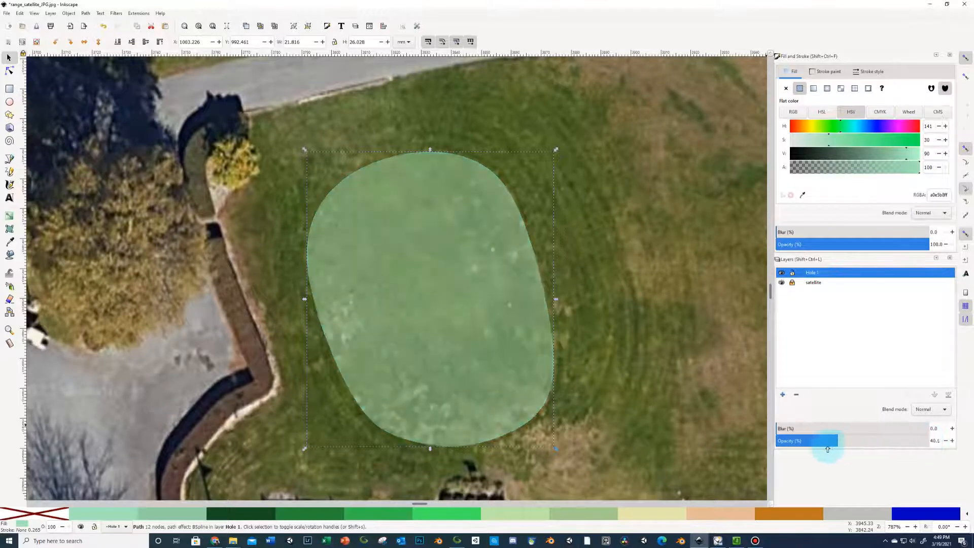
left_click_drag(826, 439, 811, 439)
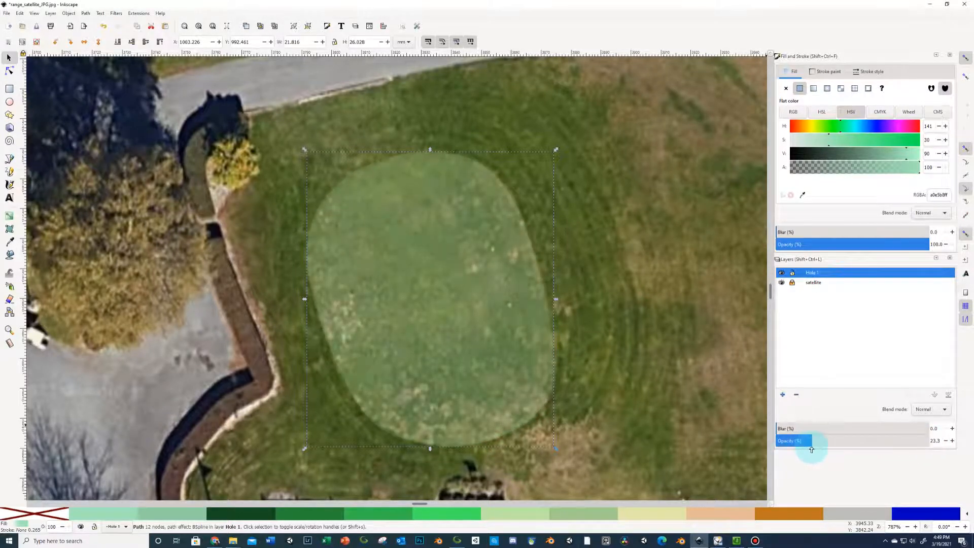
left_click_drag(811, 441, 799, 440)
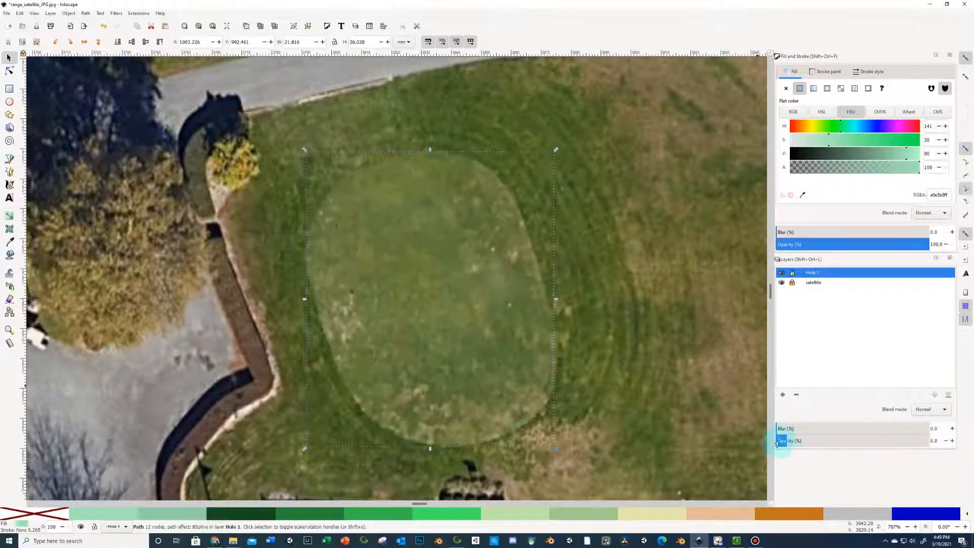
left_click_drag(782, 440, 812, 440)
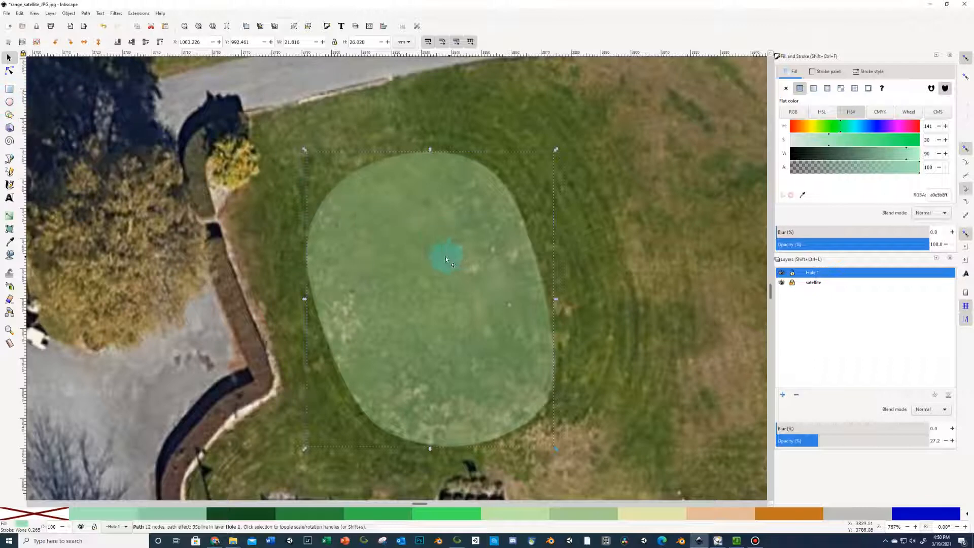
Fill the tee darker green and outset a larger fringe rim around the lighter inner tee
left_click_drag(445, 258, 372, 248)
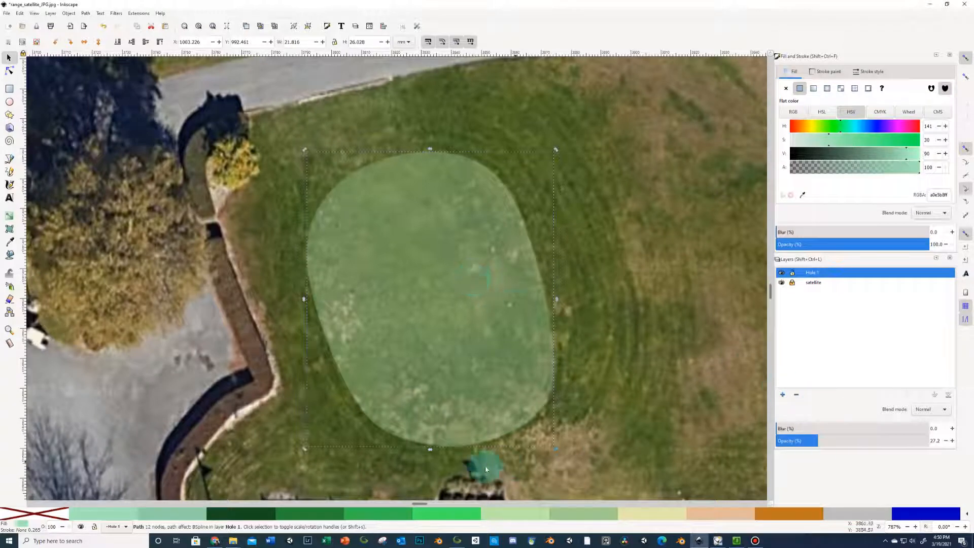
right_click(488, 468)
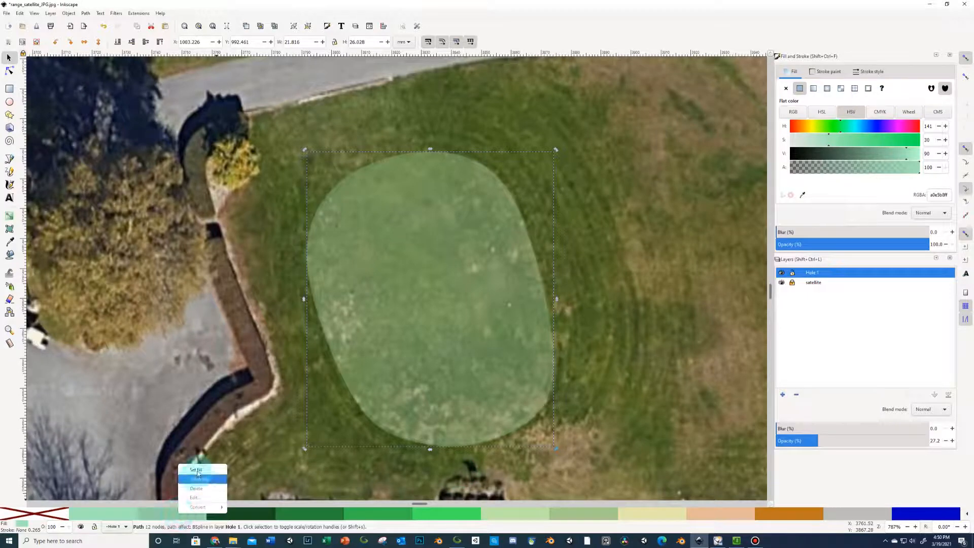
left_click(167, 513)
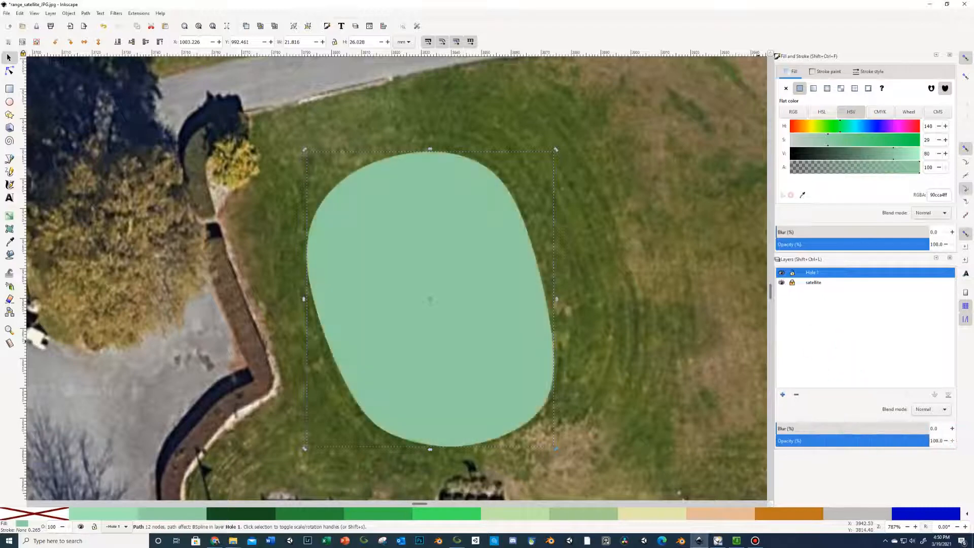
left_click(445, 328)
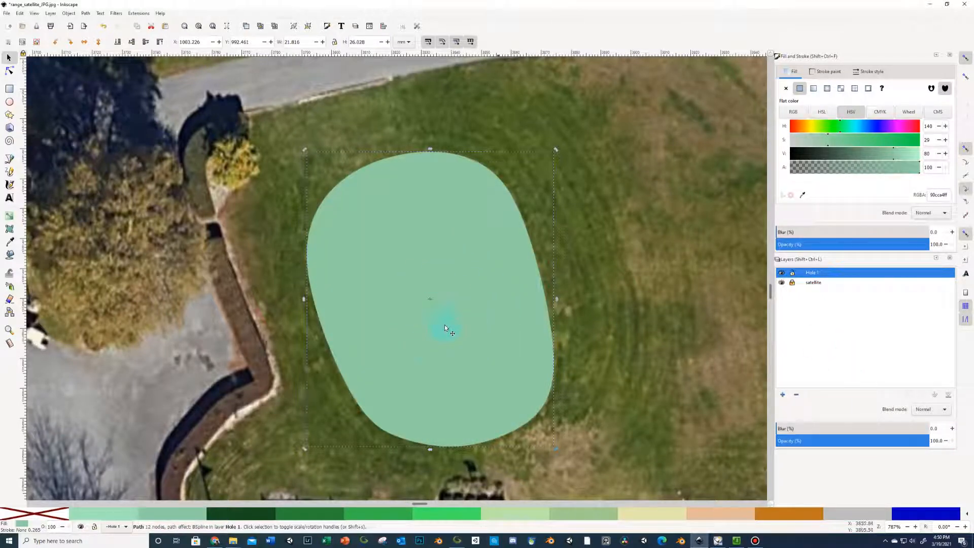
mouse_move(448, 322)
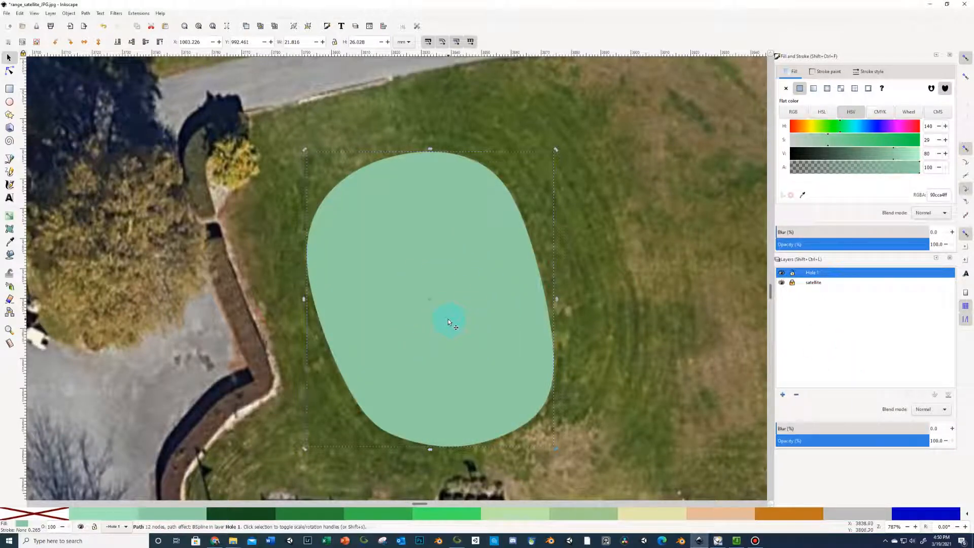
left_click(86, 13)
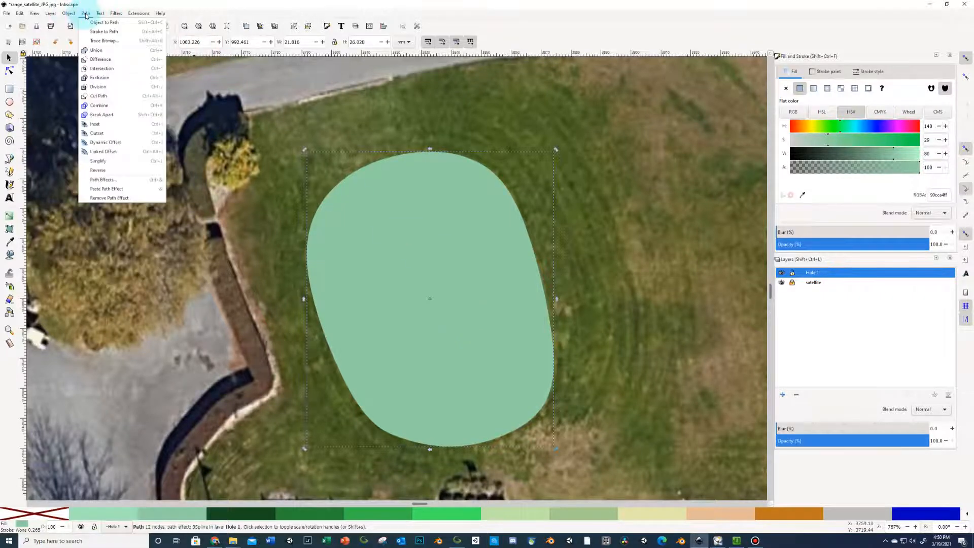
mouse_move(95, 124)
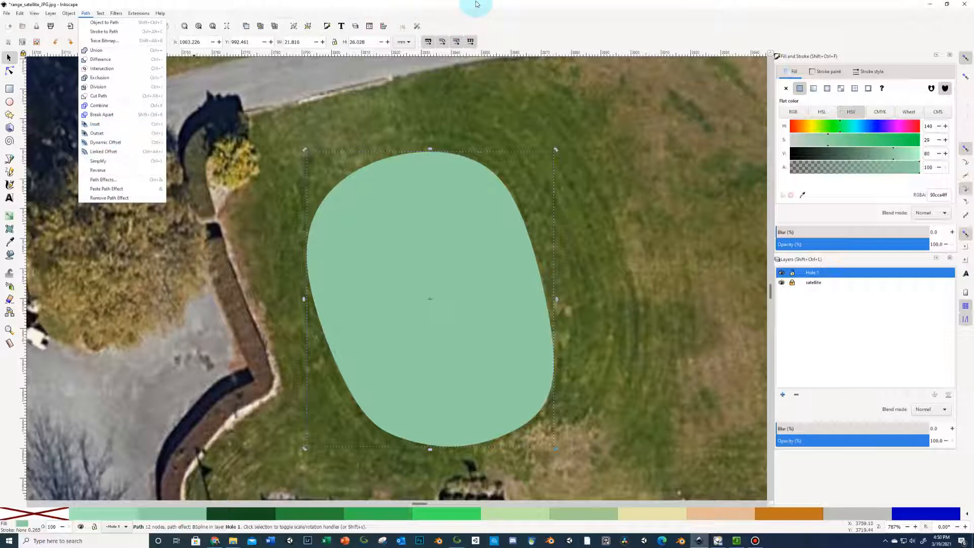
left_click(422, 229)
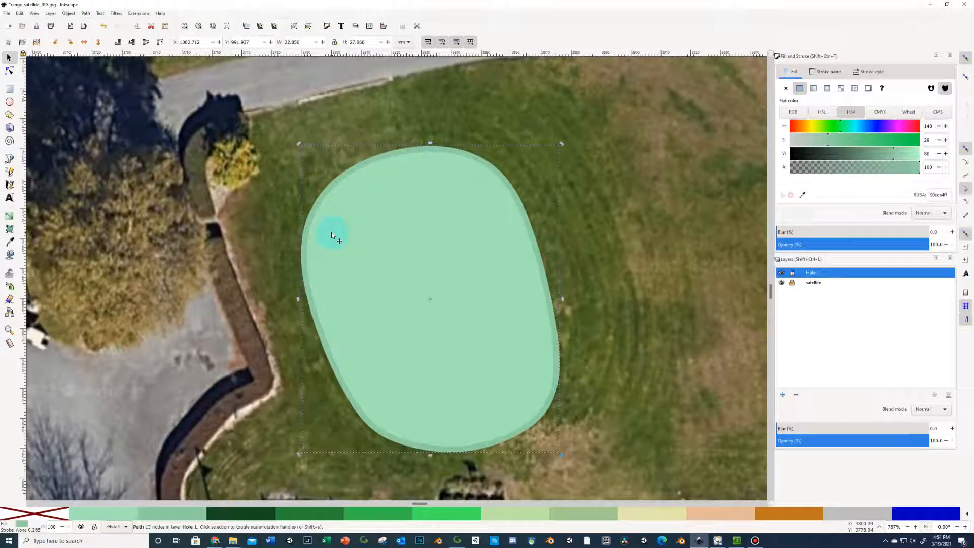
Set the Inset/Outset step to 0.5 mm in Preferences > Steps and close the dialog
left_click(20, 13)
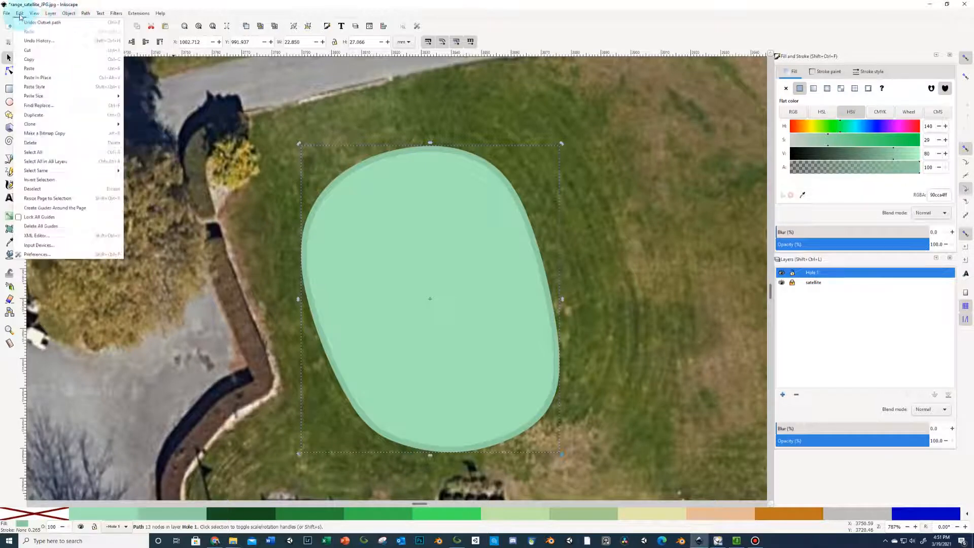
left_click(37, 254)
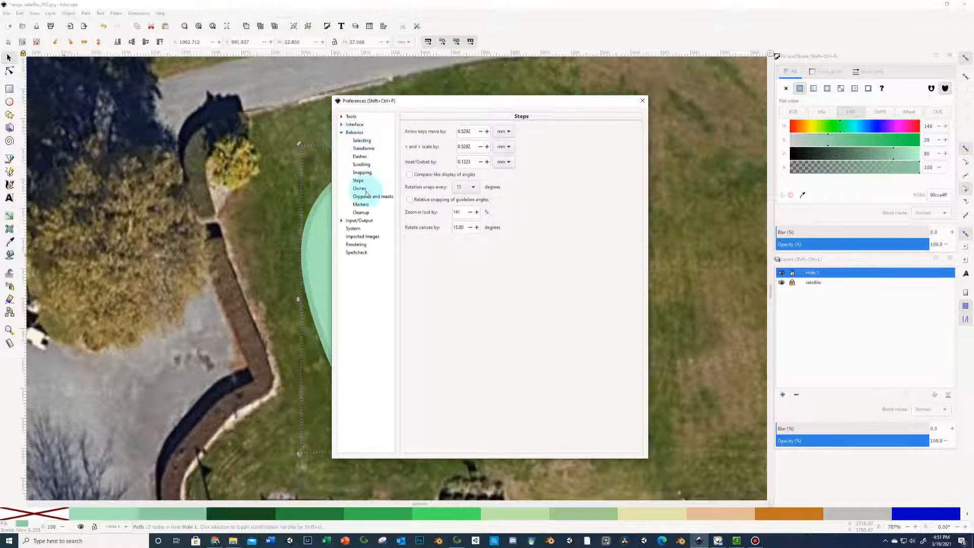
left_click(358, 181)
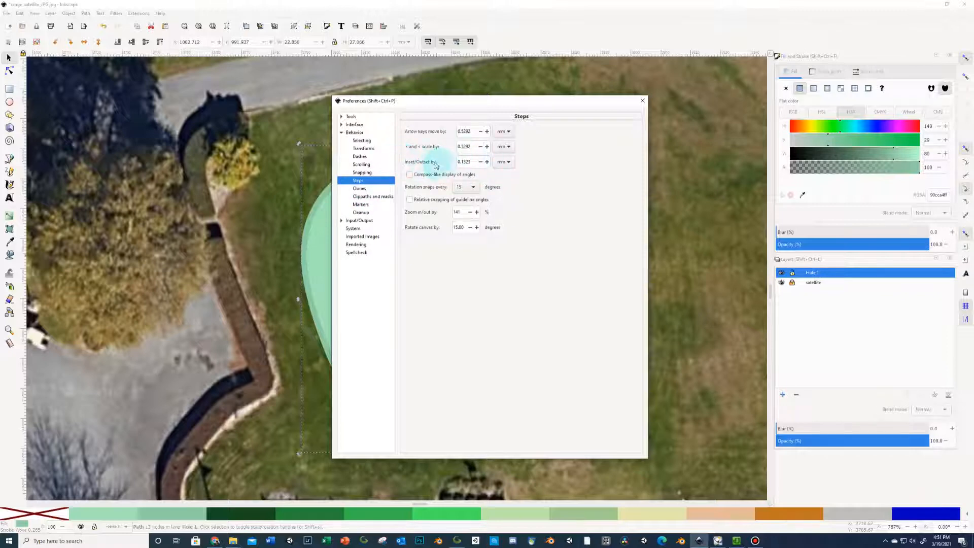
left_click(464, 161)
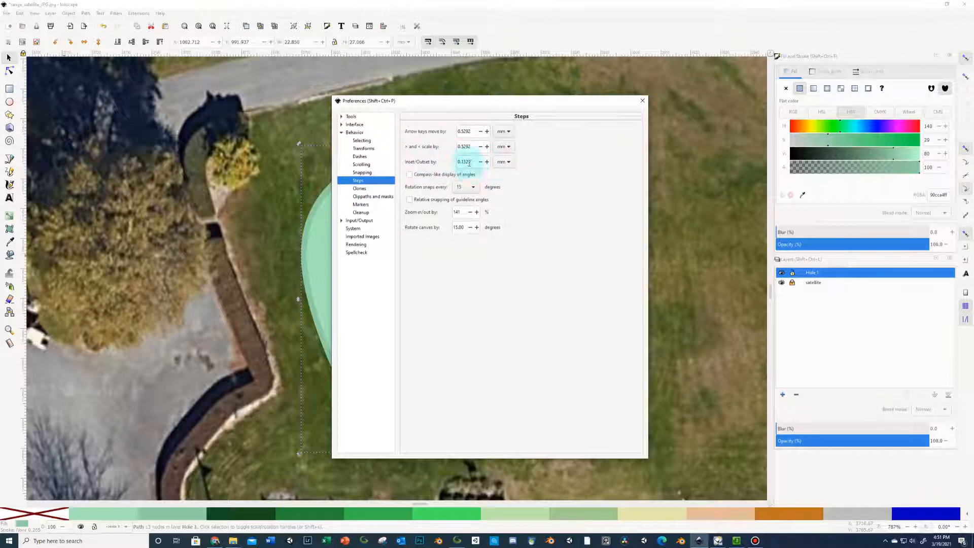
triple_click(464, 162)
type("0.5000")
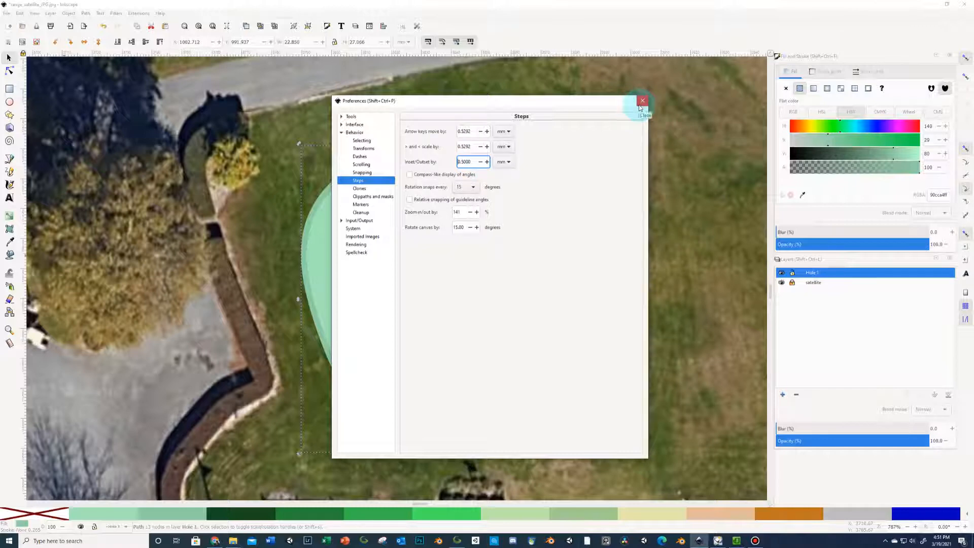
left_click(642, 100)
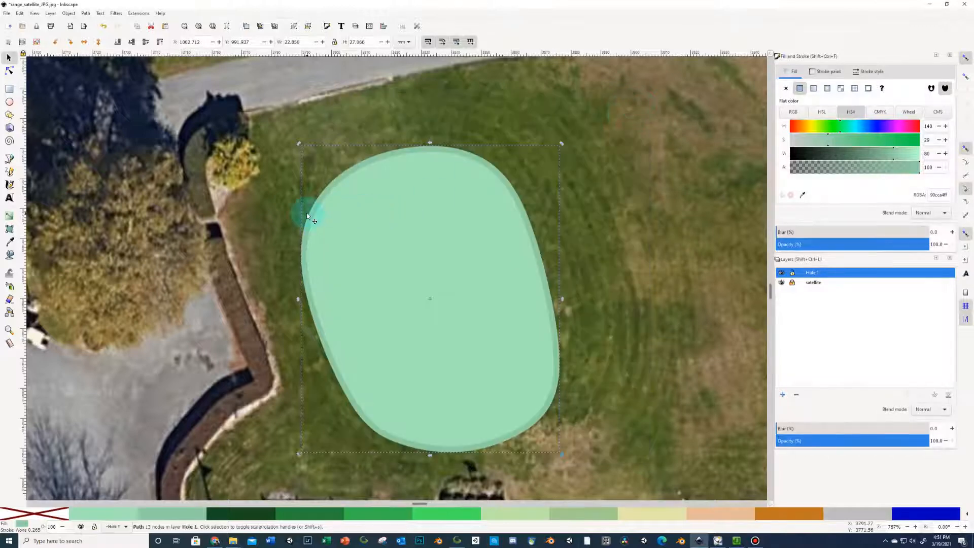
mouse_move(413, 214)
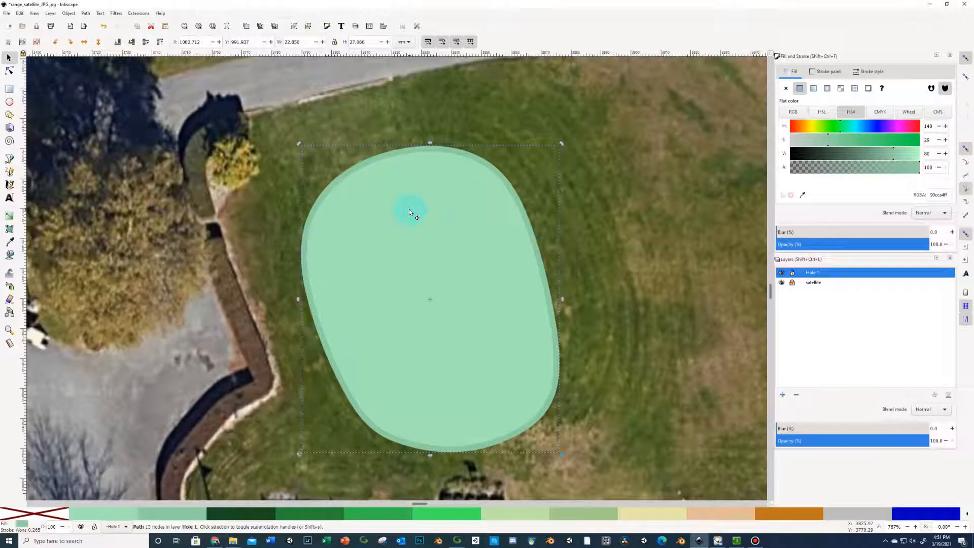
mouse_move(452, 210)
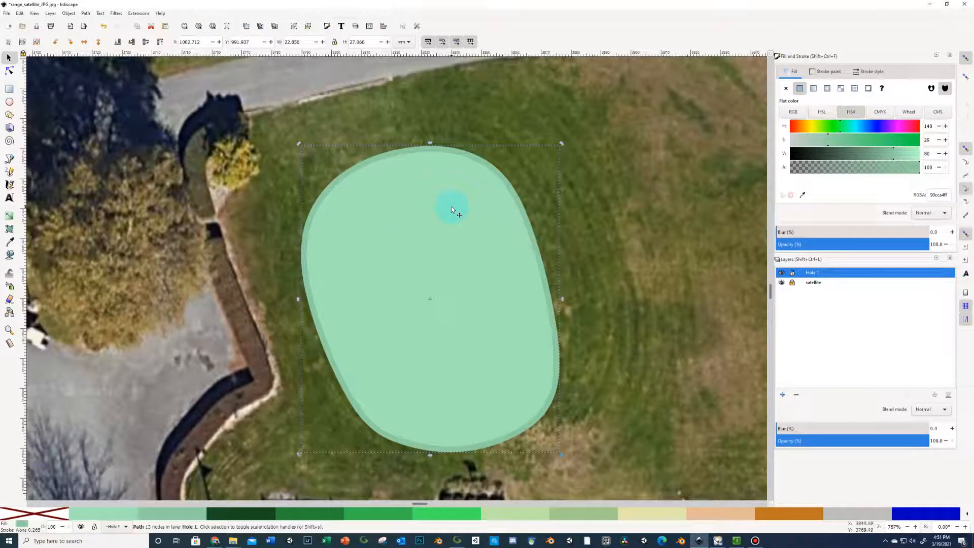
mouse_move(614, 227)
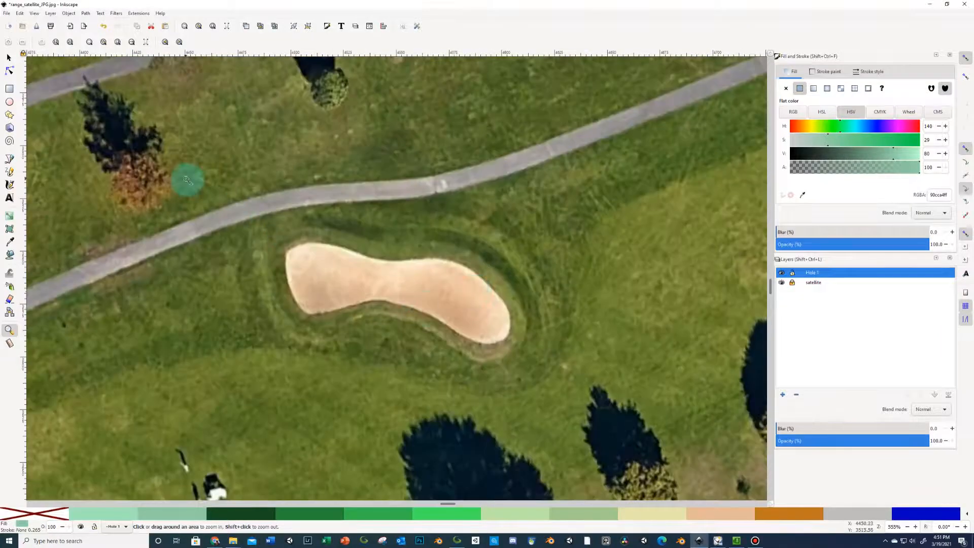
Zoom onto the sand bunker and start tracing its edge as a new B-spline path
left_click_drag(189, 180, 506, 371)
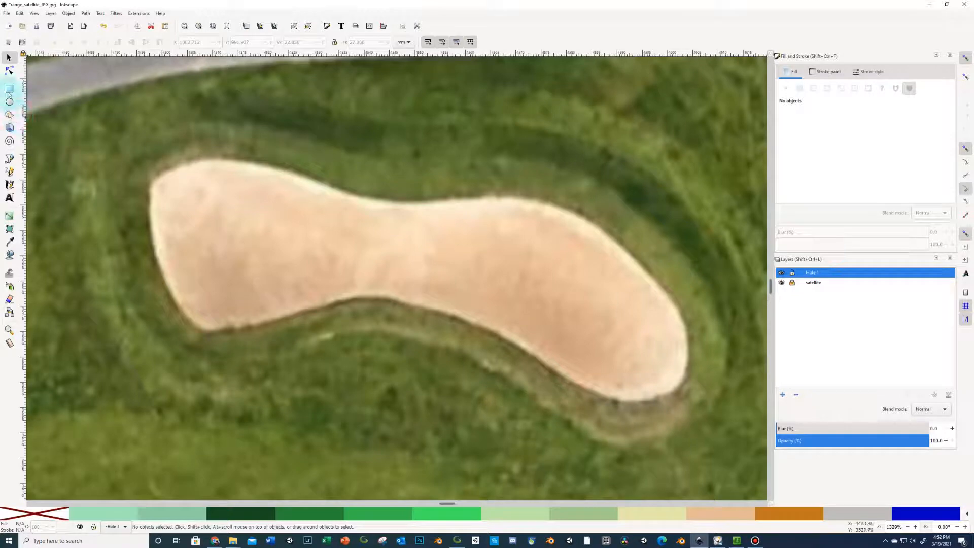
left_click(10, 159)
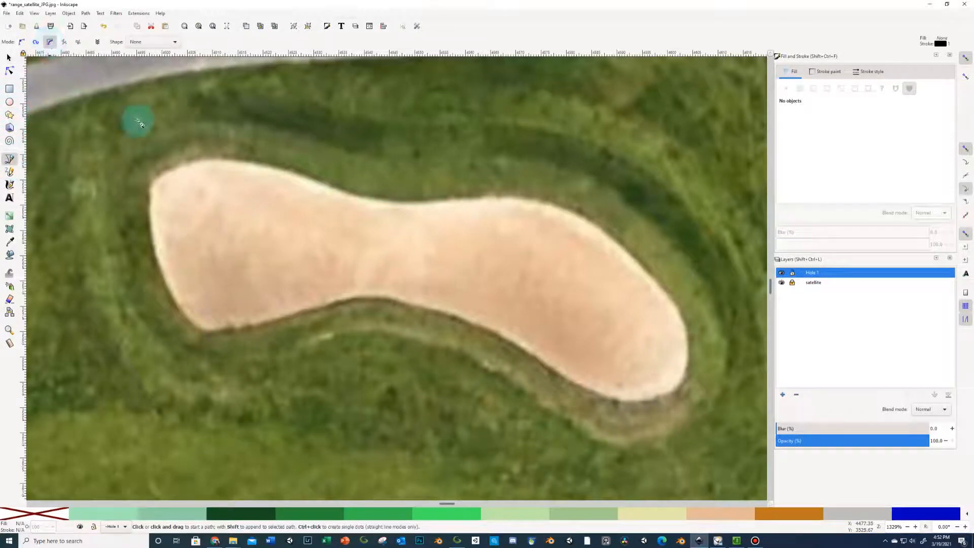
left_click(214, 335)
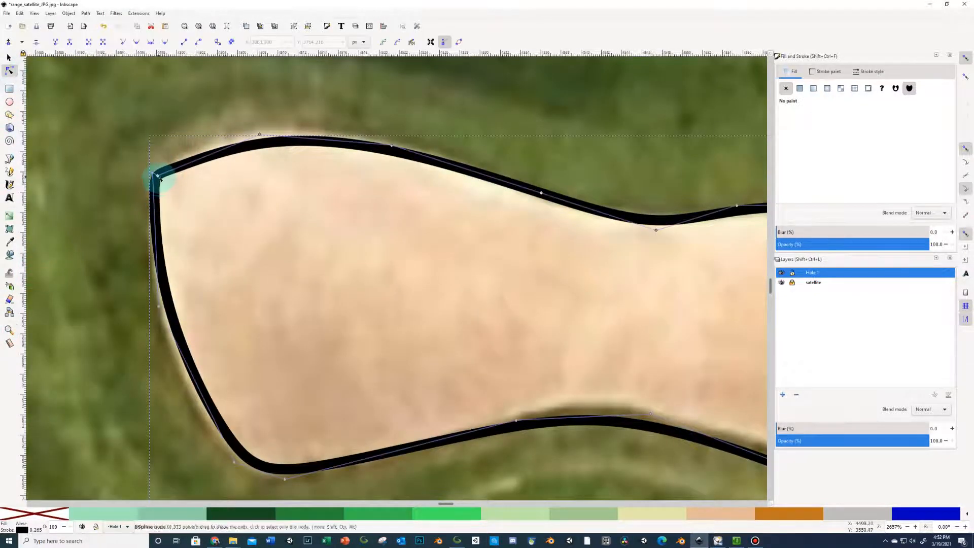
Drag the bunker's upper-left nodes onto the sand edge and remove a surplus corner node
left_click_drag(158, 177, 160, 108)
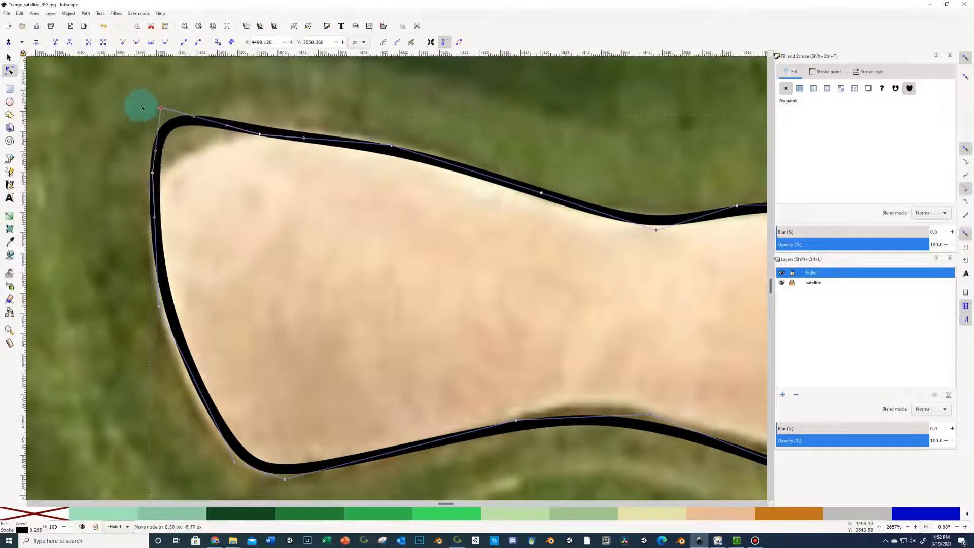
left_click_drag(160, 109, 264, 192)
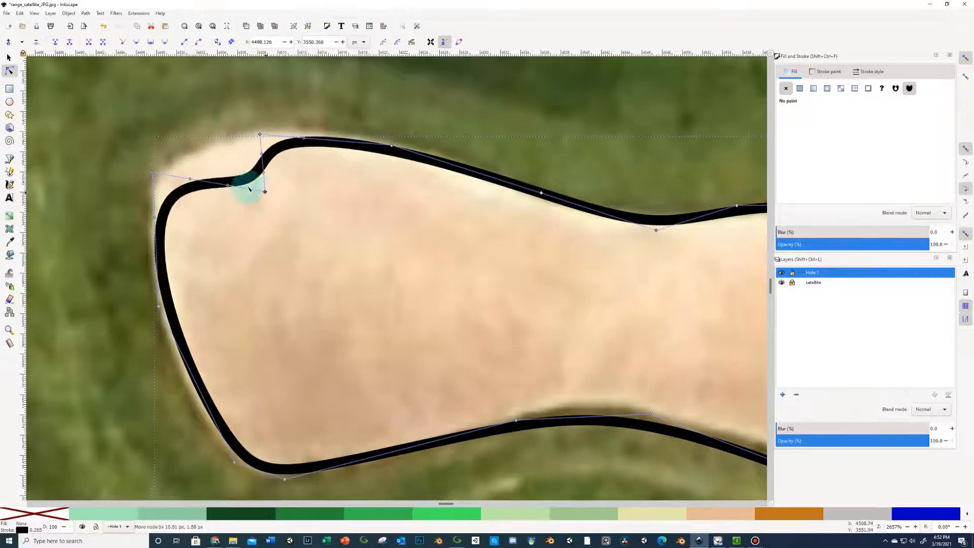
left_click_drag(264, 192, 161, 174)
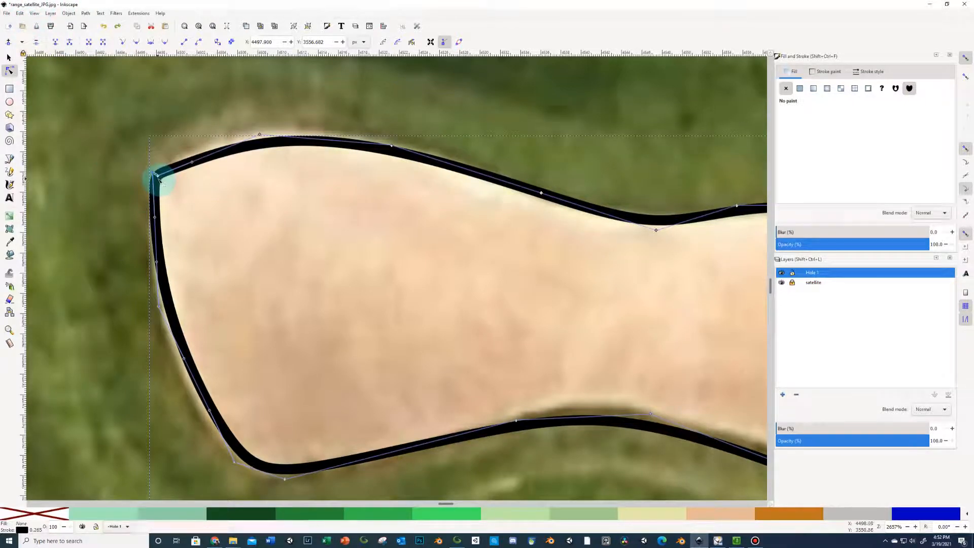
left_click(155, 176)
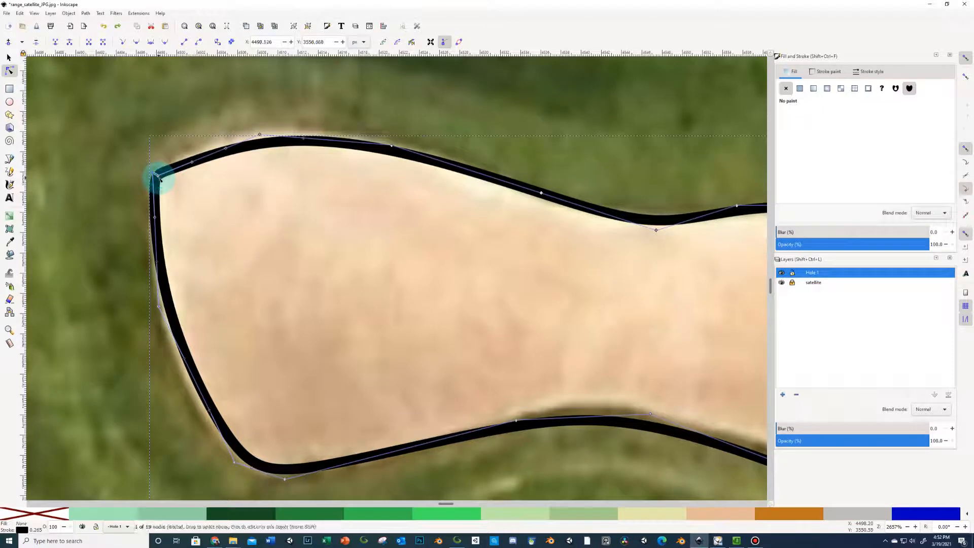
left_click_drag(155, 176, 174, 132)
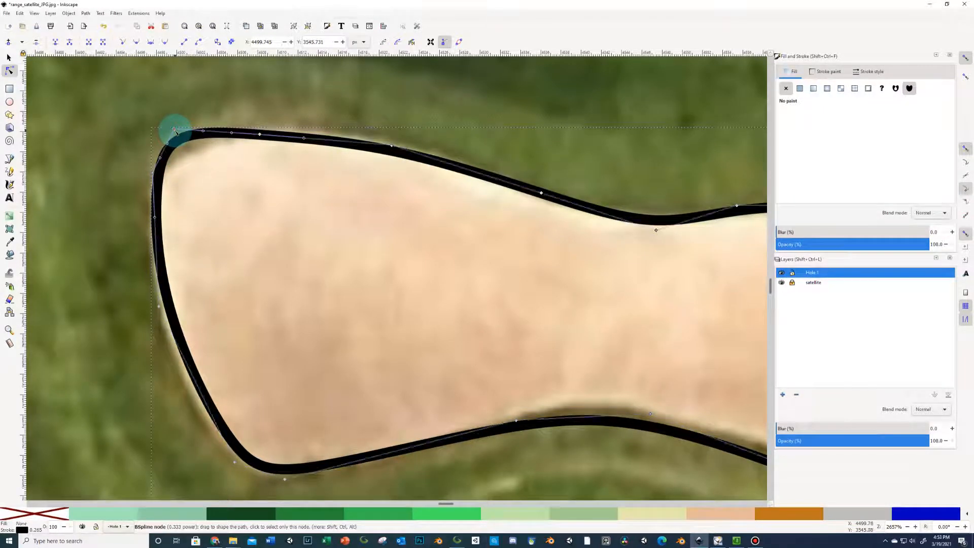
right_click(176, 131)
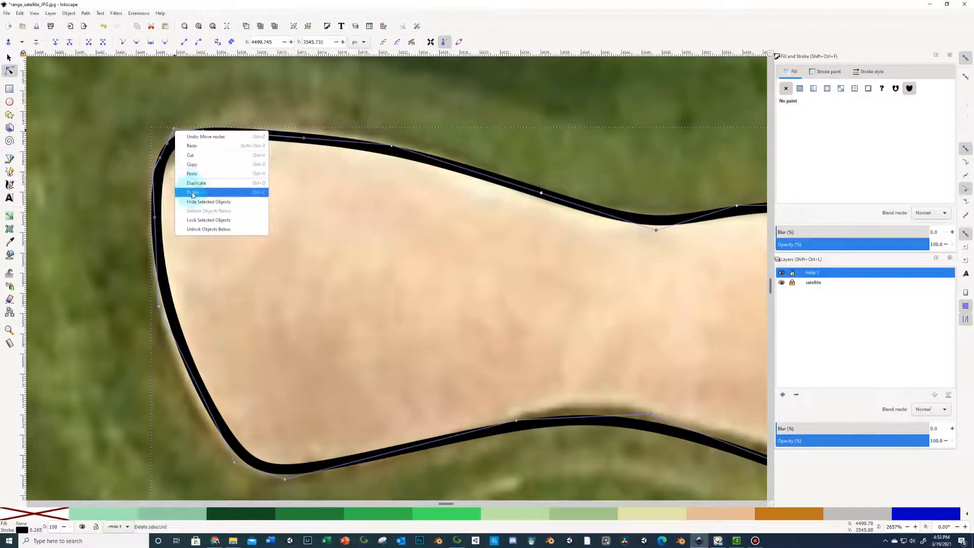
left_click(193, 191)
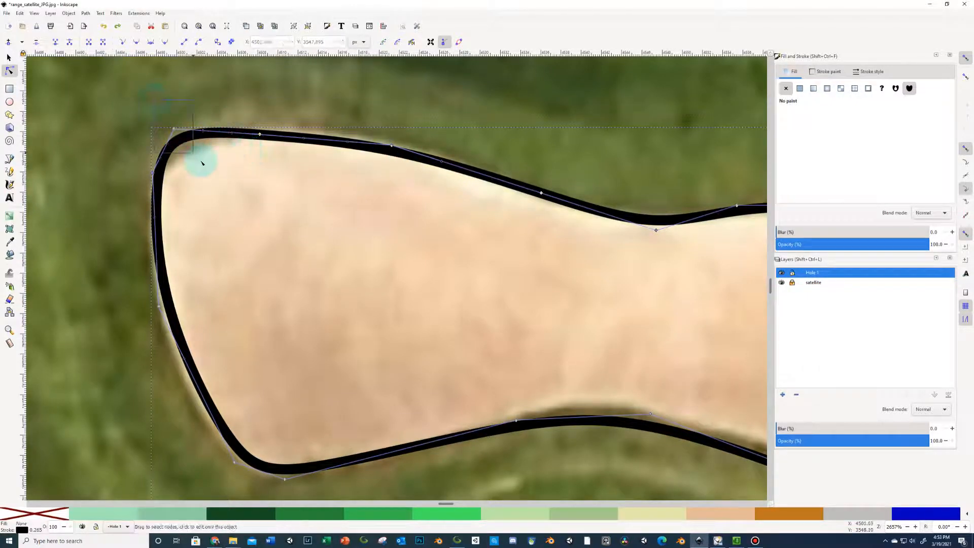
left_click(192, 129)
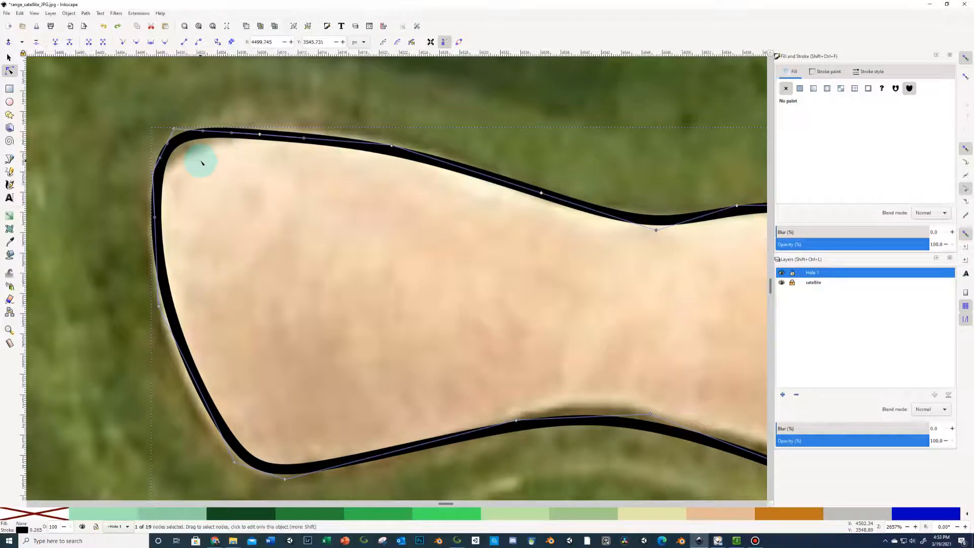
mouse_move(149, 104)
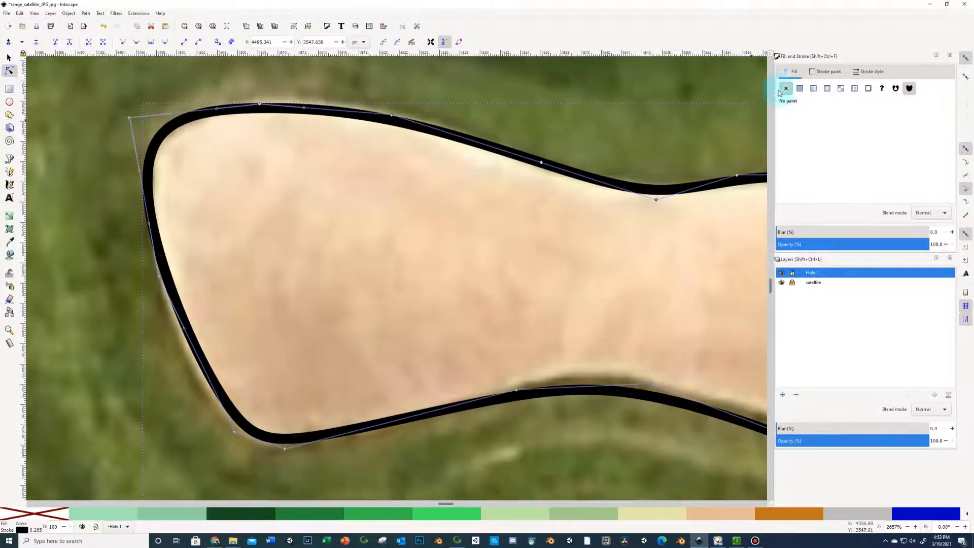
Remove the bunker's stroke and give it a flat sand-coloured fill at about 37% opacity
left_click(786, 89)
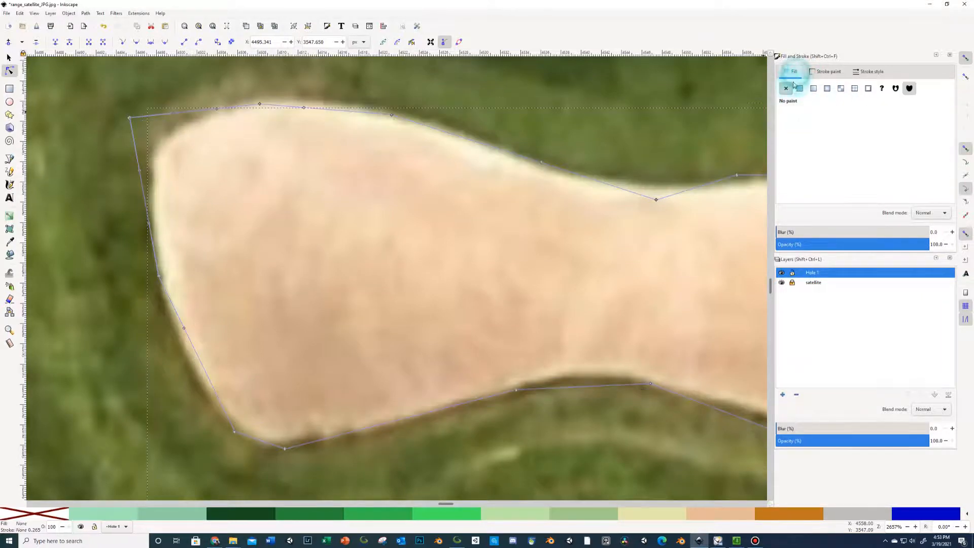
left_click(800, 89)
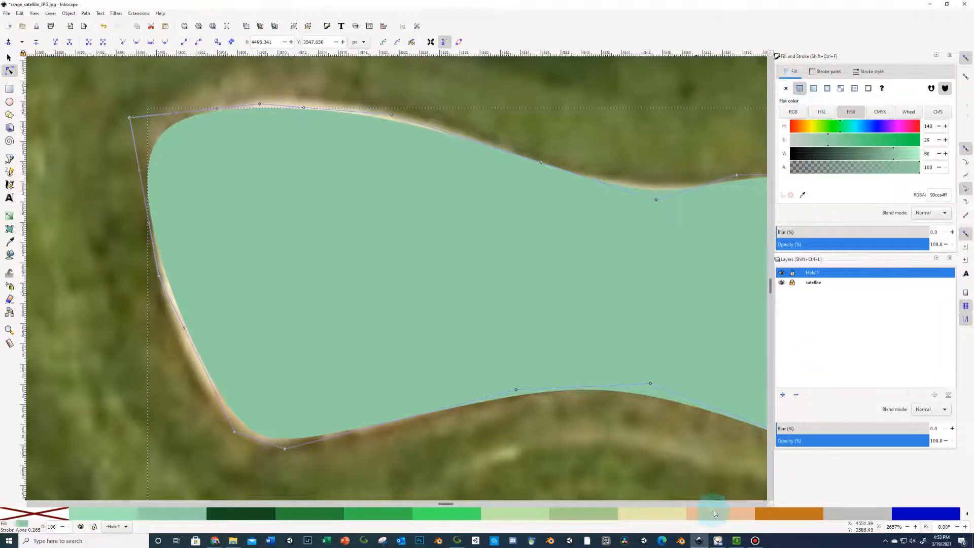
right_click(713, 513)
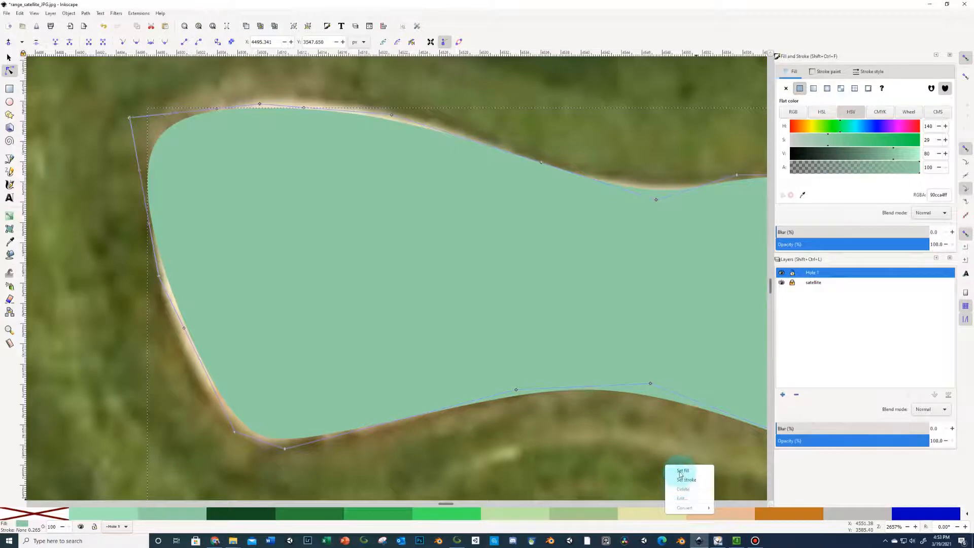
left_click(683, 471)
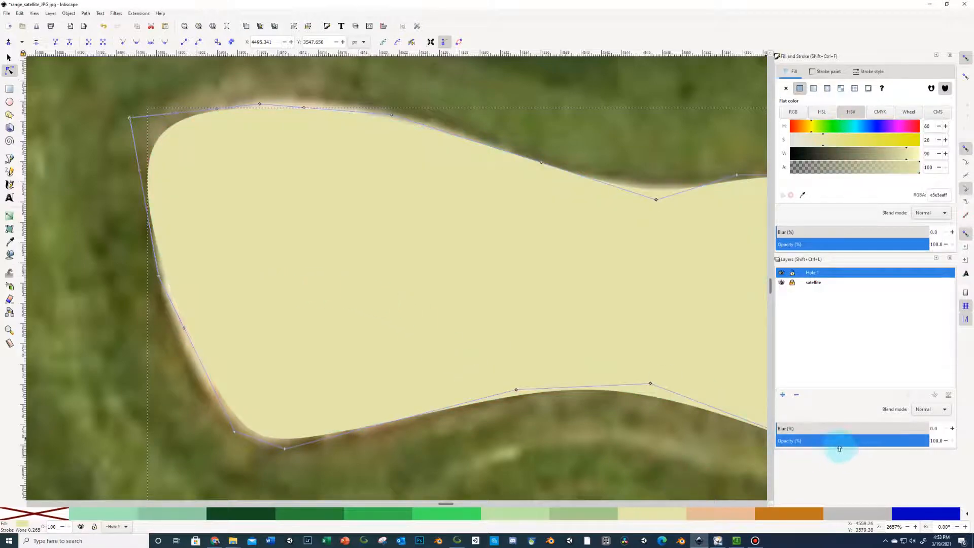
left_click_drag(866, 441, 842, 440)
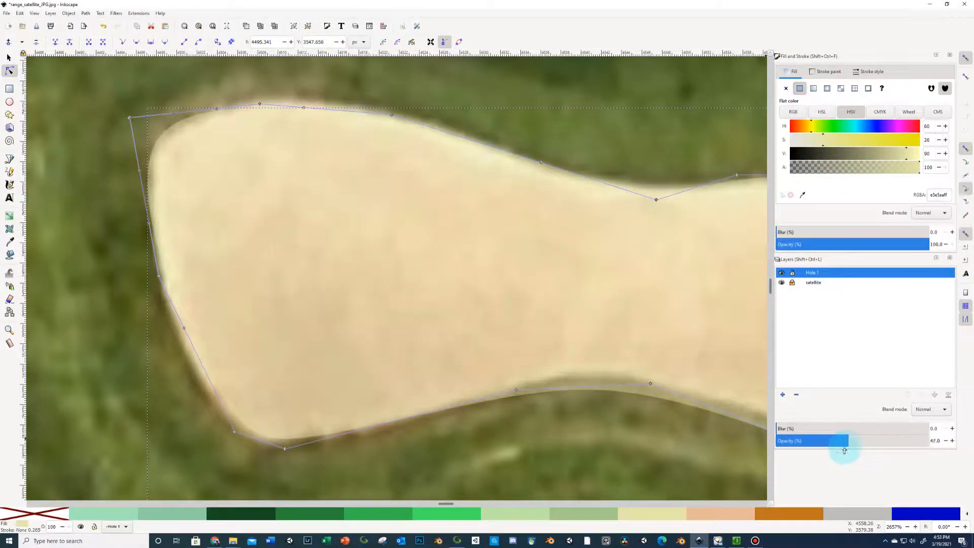
left_click_drag(845, 441, 802, 440)
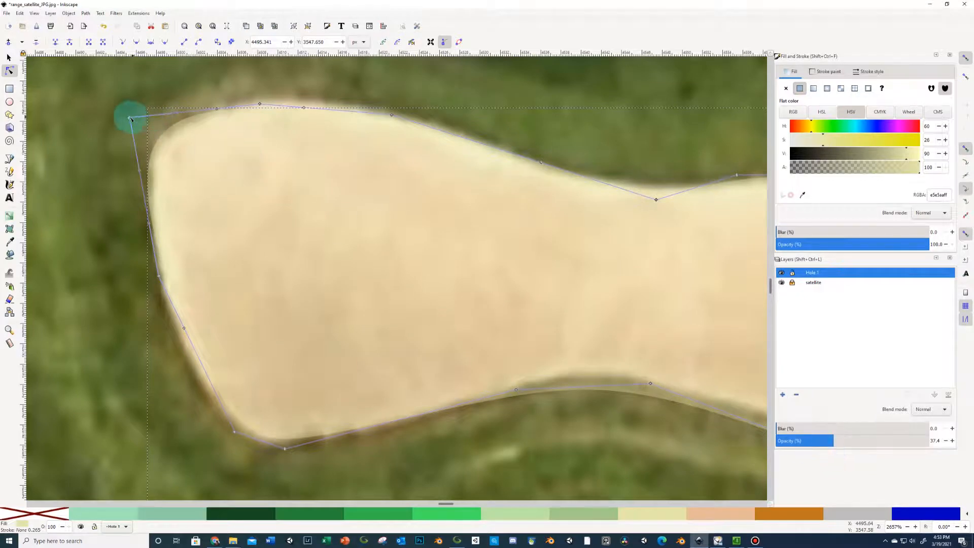
Nudge the bunker's upper-left, lower-left and bottom nodes onto the sand edge
left_click_drag(131, 118, 158, 252)
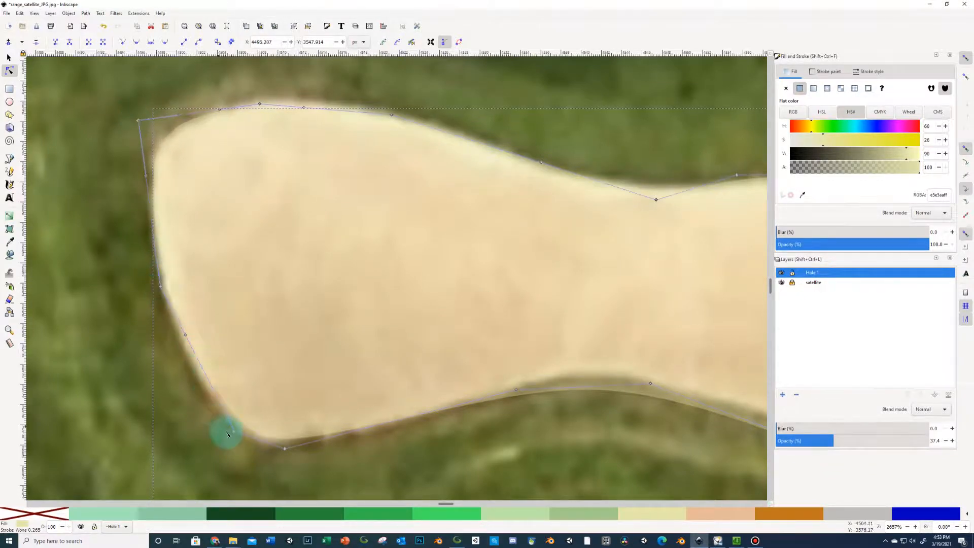
left_click_drag(228, 435, 219, 428)
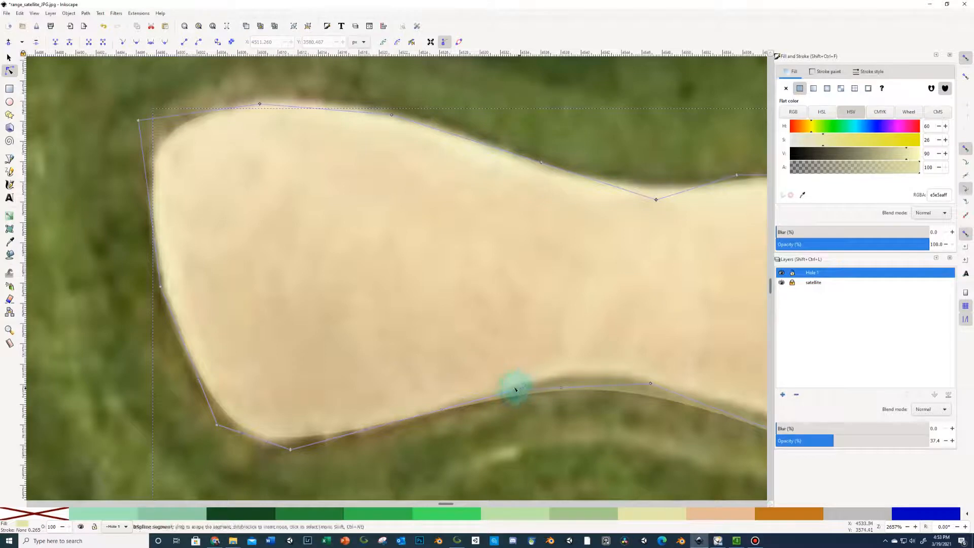
left_click_drag(514, 389, 538, 376)
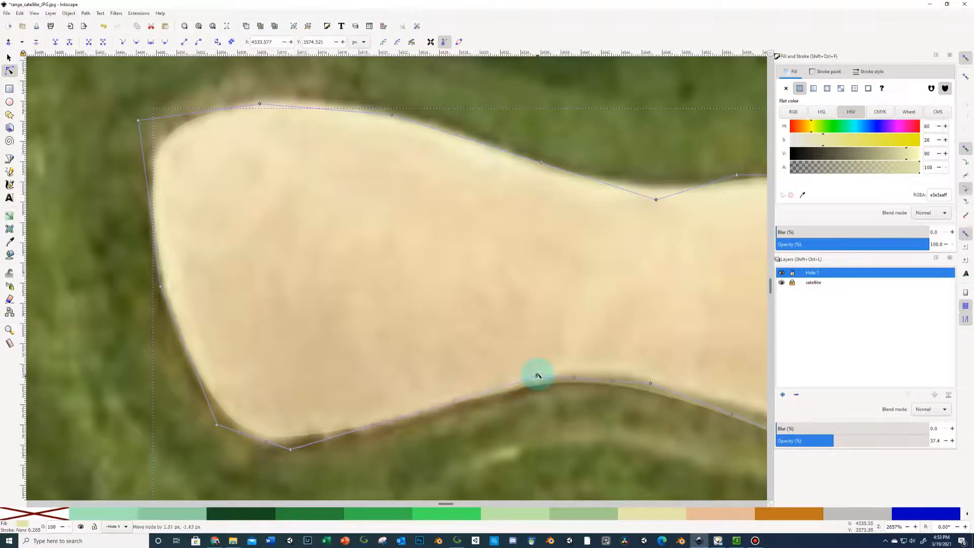
left_click_drag(539, 377, 652, 376)
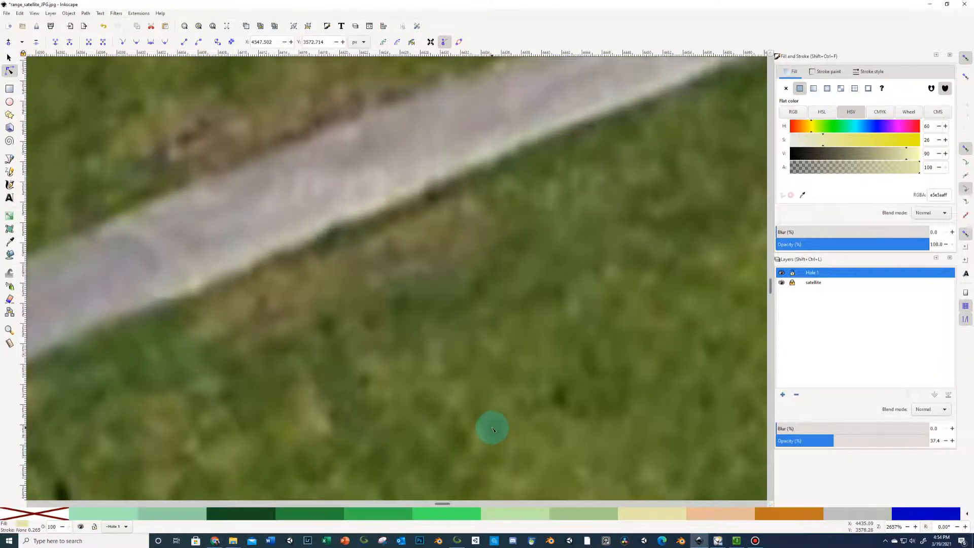
Fit the bunker's right, upper and waist nodes to the sand and settle opacity near 27%
scroll("down", 3)
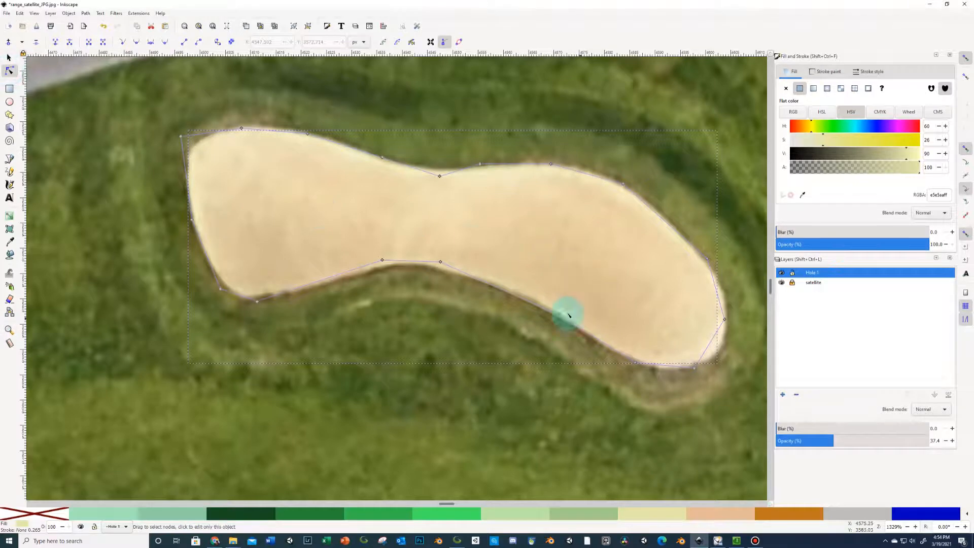
left_click_drag(568, 314, 696, 373)
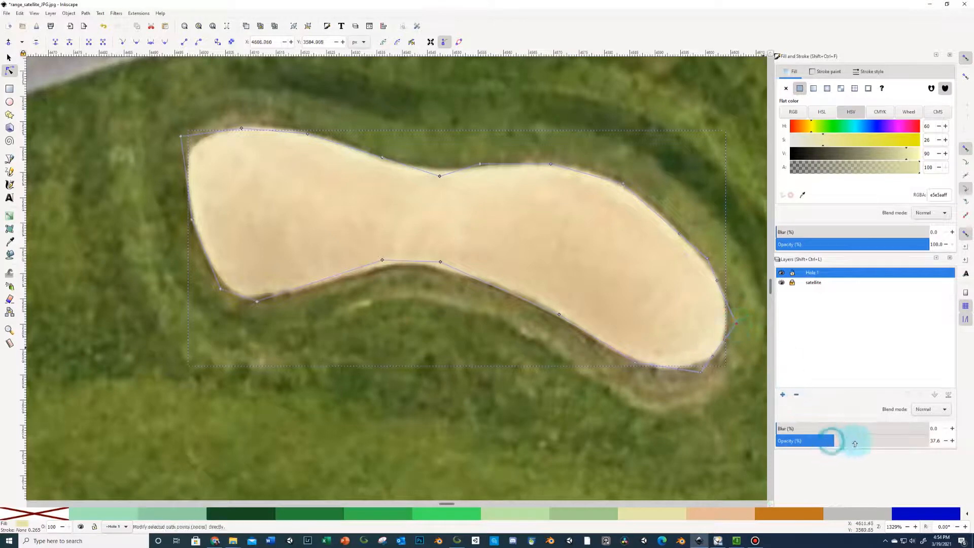
left_click_drag(835, 441, 916, 440)
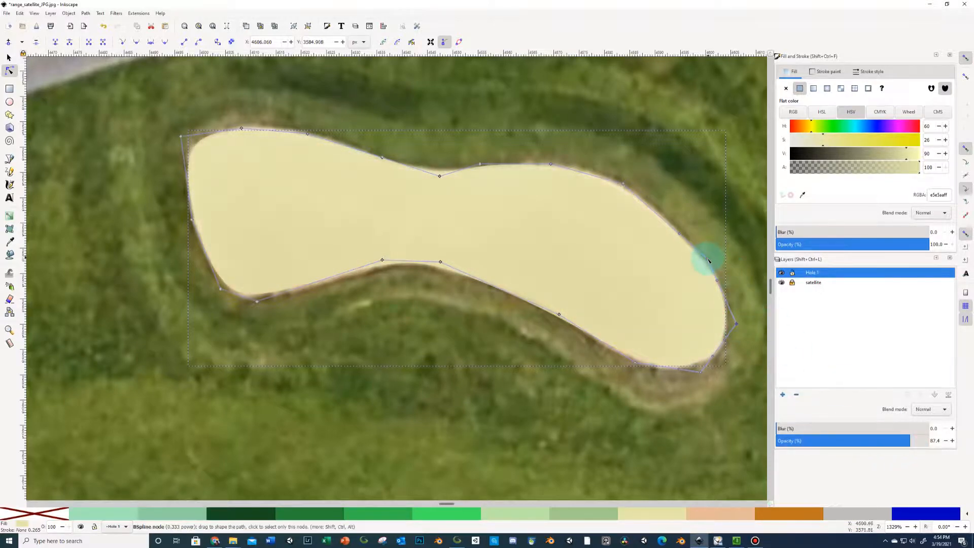
left_click_drag(705, 258, 624, 190)
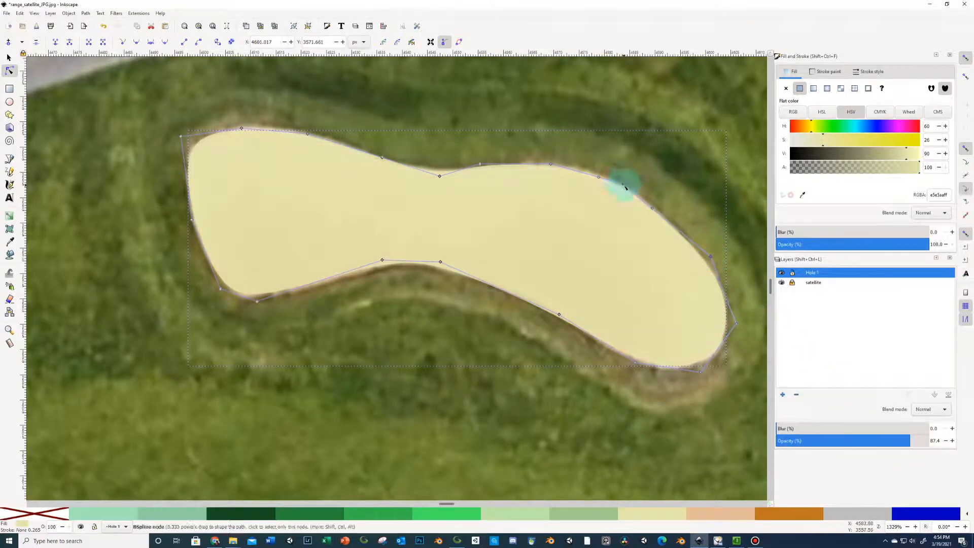
left_click_drag(626, 190, 558, 164)
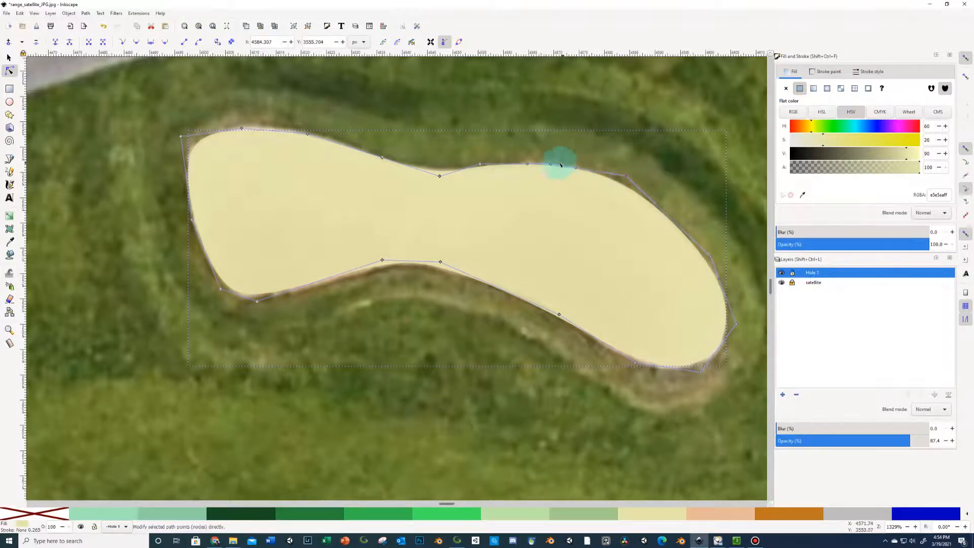
left_click_drag(559, 165, 550, 163)
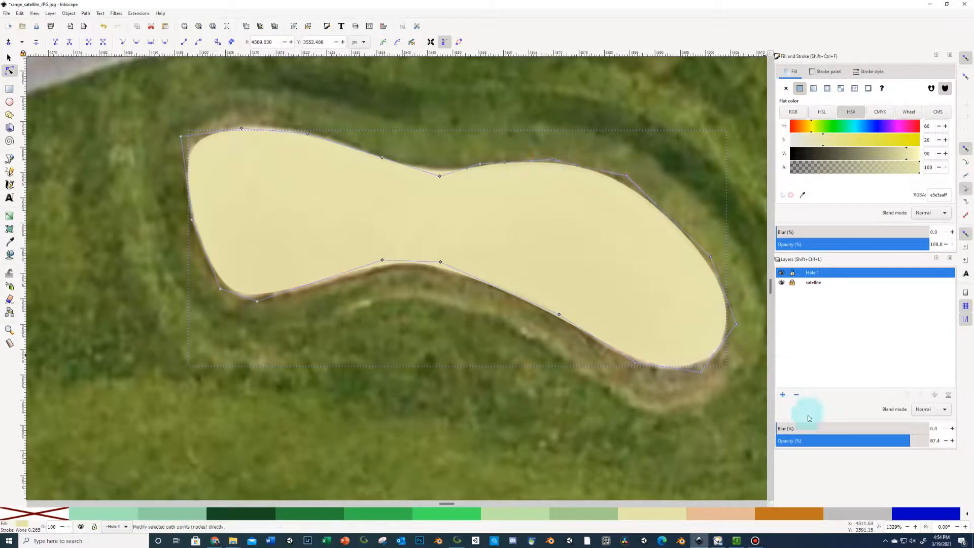
left_click_drag(895, 440, 808, 440)
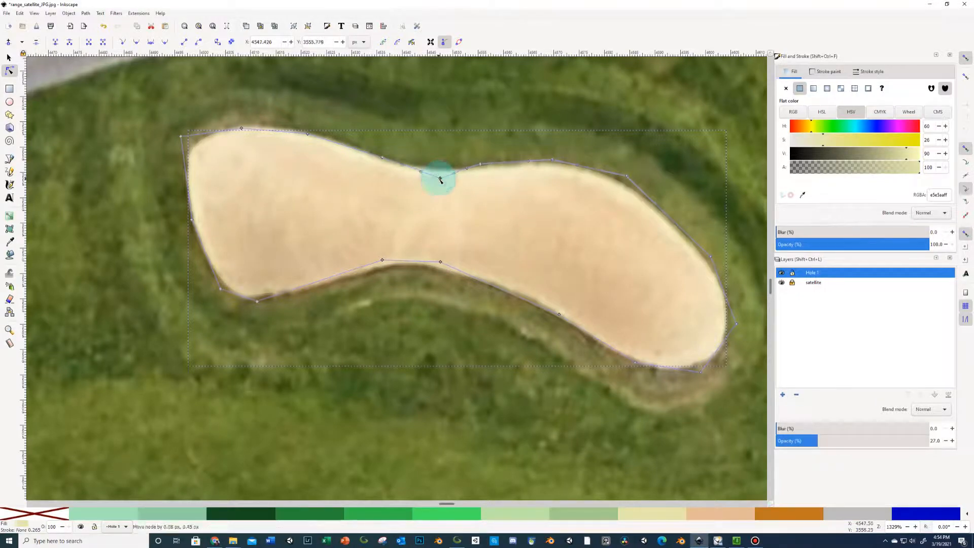
left_click_drag(439, 184, 439, 179)
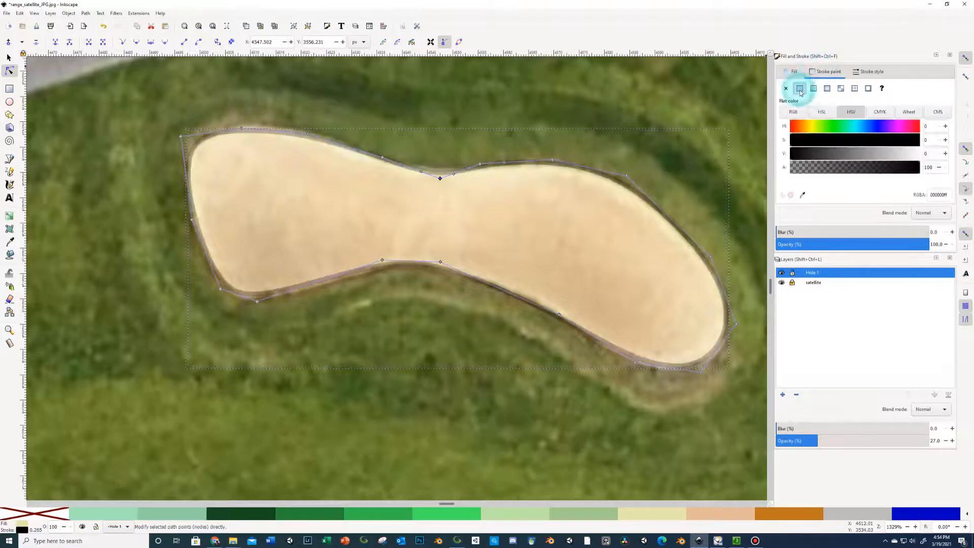
Give the bunker a flat black stroke with a 0.100 mm width
left_click(828, 71)
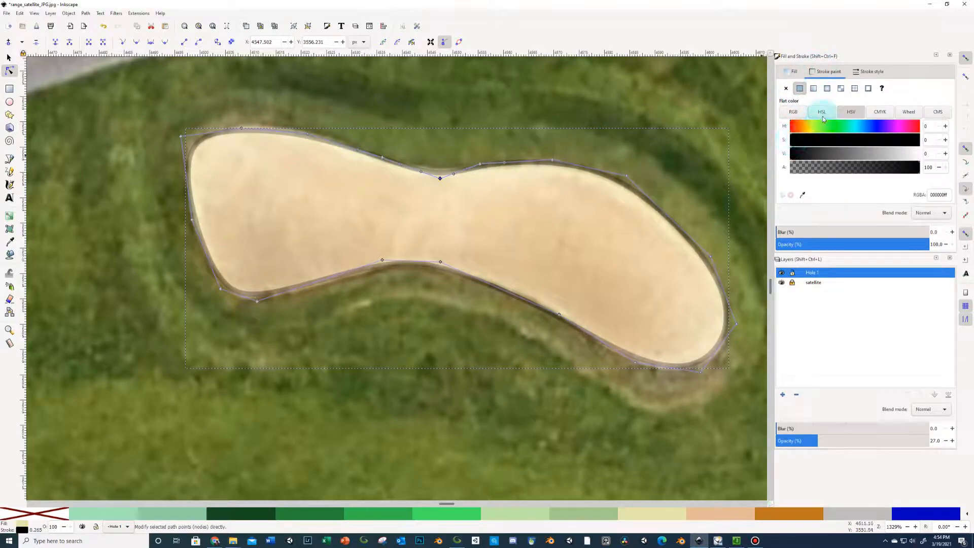
left_click(871, 71)
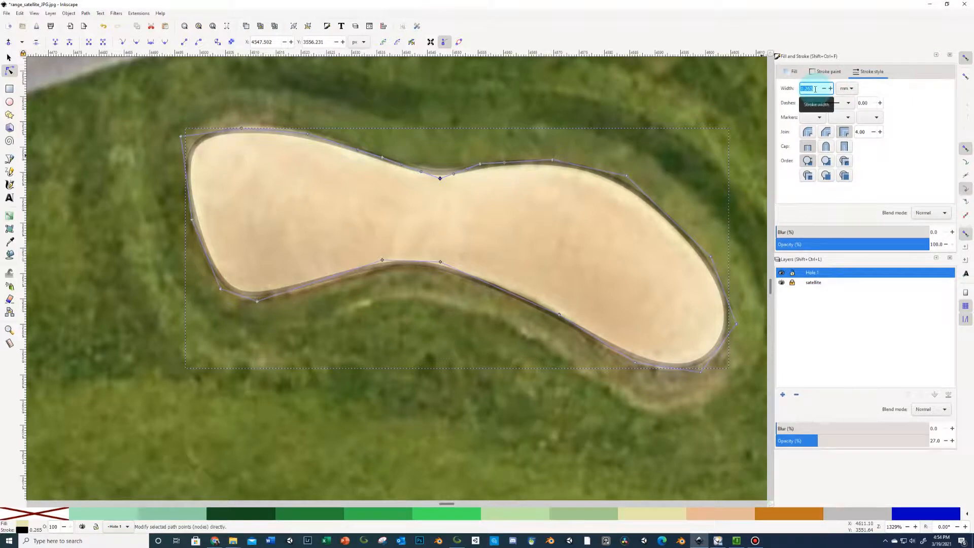
type("0.100")
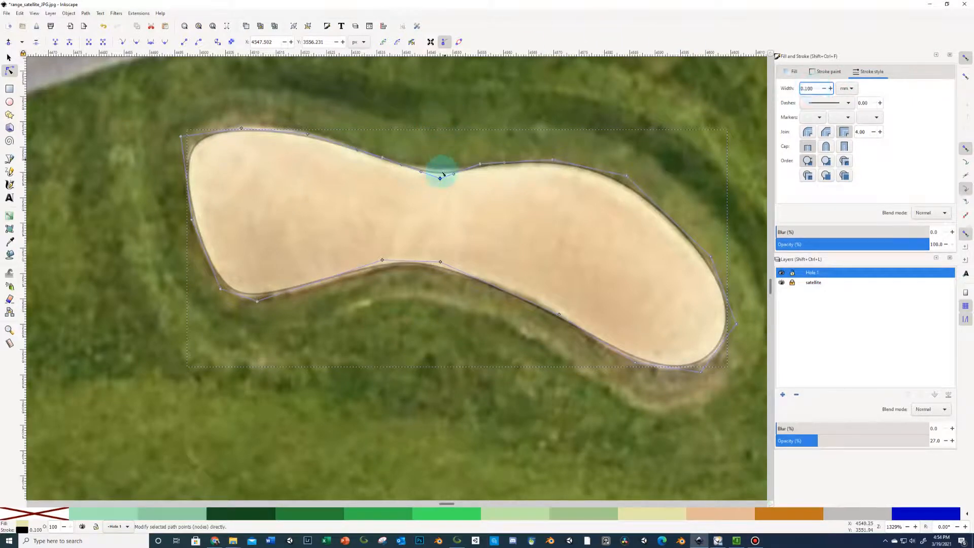
Fit the bunker's top waist, upper-left curve, left tip and lower-left outline to the sand
left_click_drag(441, 176, 441, 174)
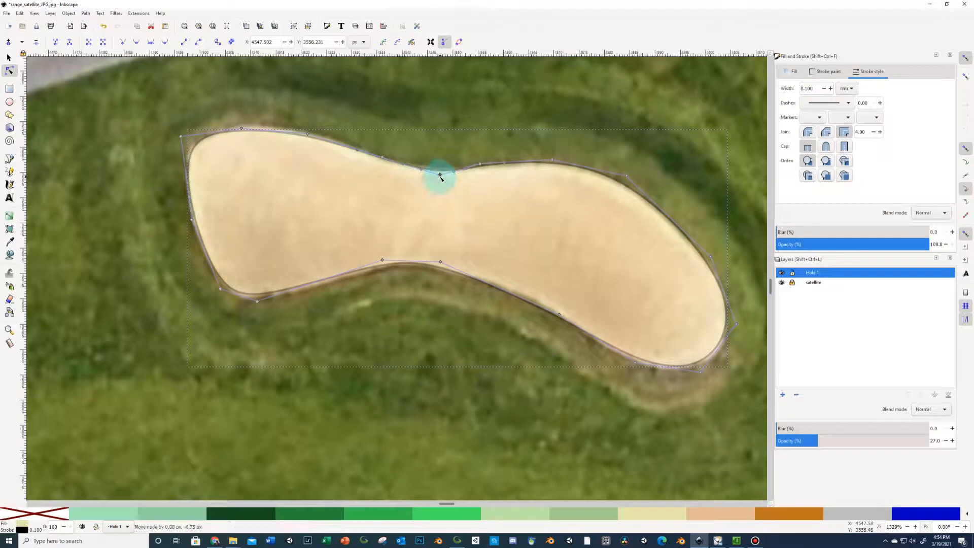
left_click_drag(441, 171, 314, 130)
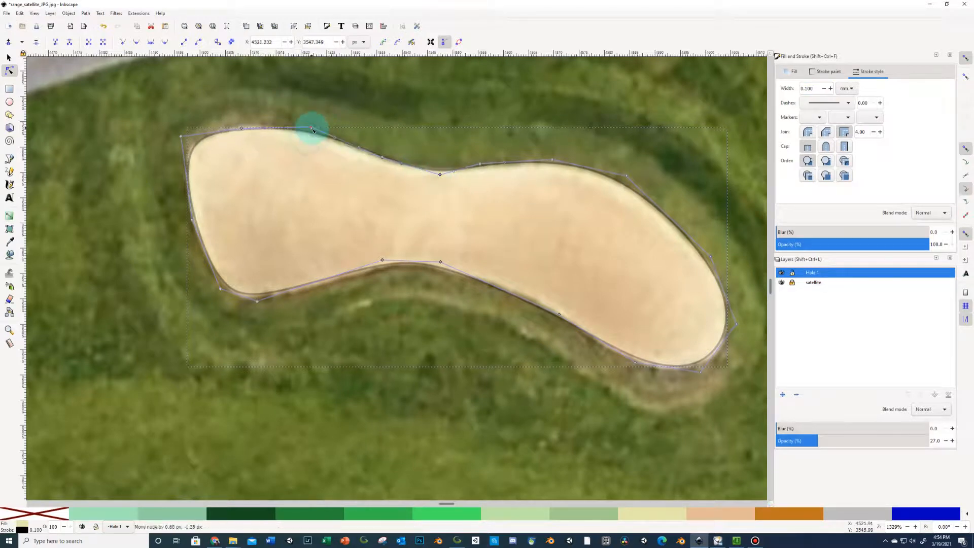
left_click_drag(312, 129, 242, 124)
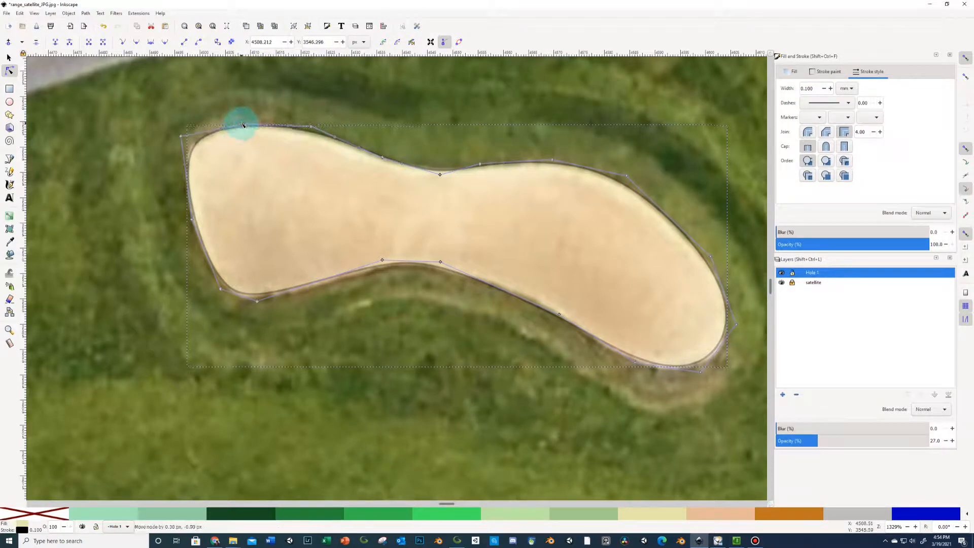
left_click_drag(242, 124, 176, 137)
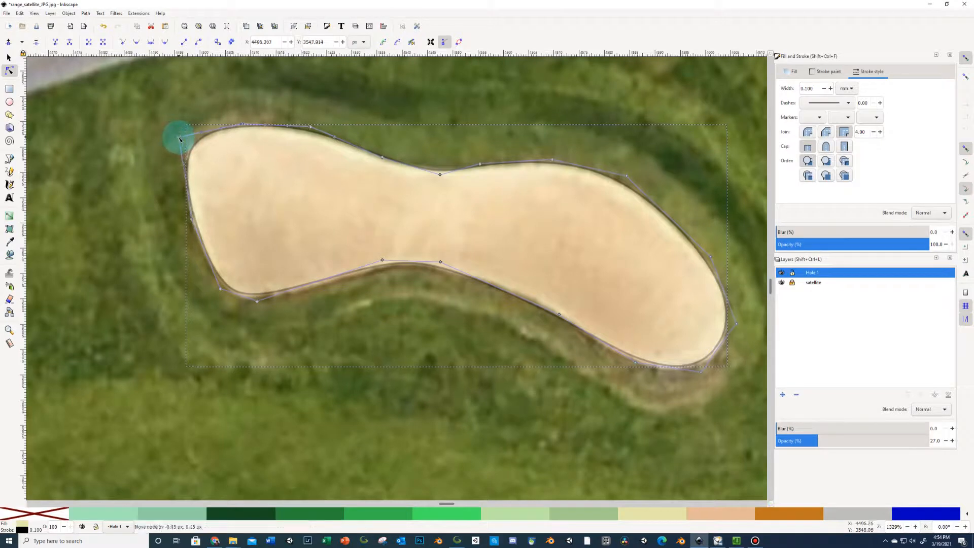
left_click_drag(176, 136, 257, 307)
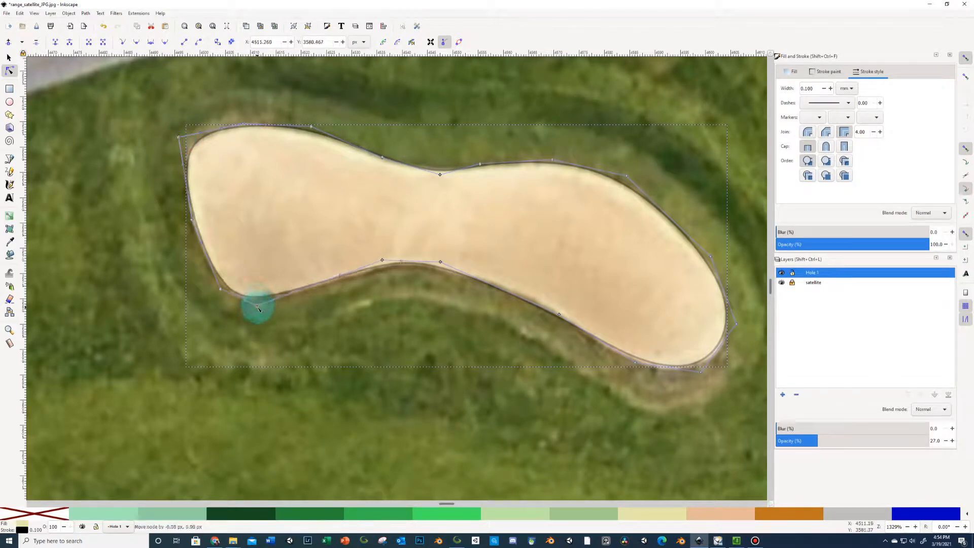
left_click_drag(257, 310, 351, 283)
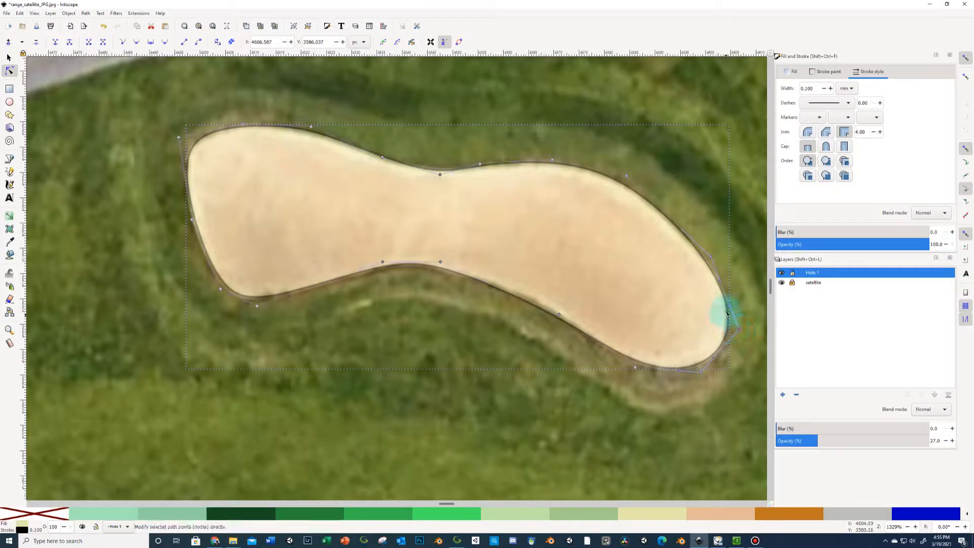
Adjust the bunker's right end, lower edge and lower waist to hug the sand
left_click_drag(726, 313, 705, 272)
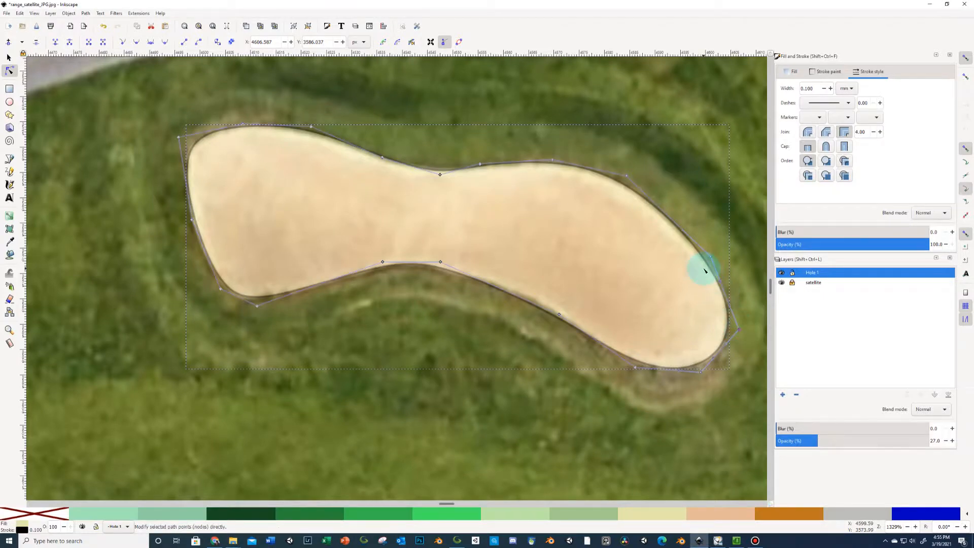
mouse_move(552, 362)
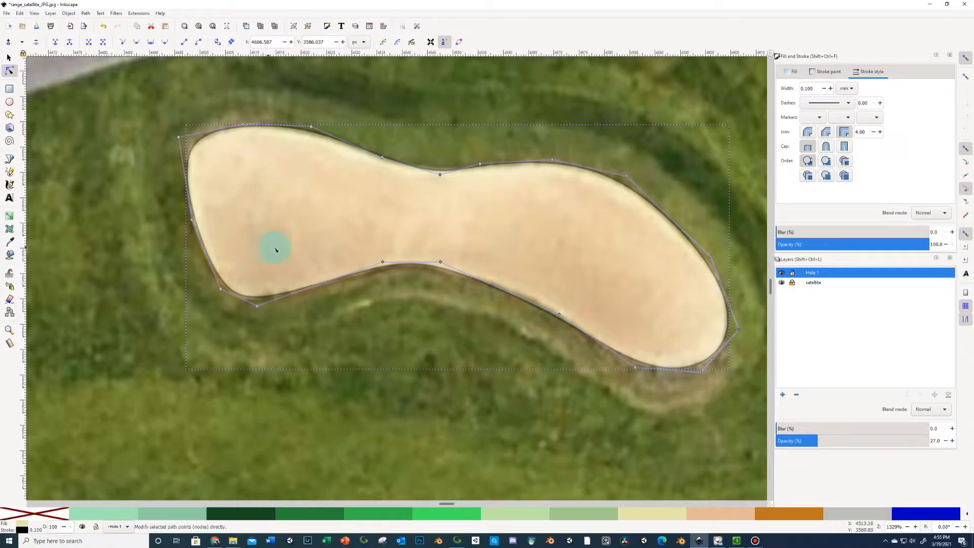
mouse_move(491, 301)
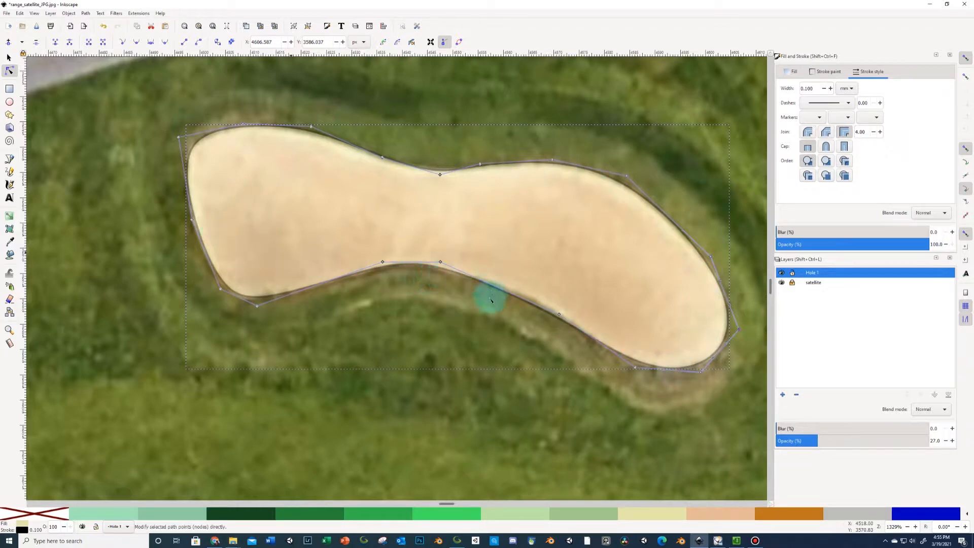
mouse_move(568, 263)
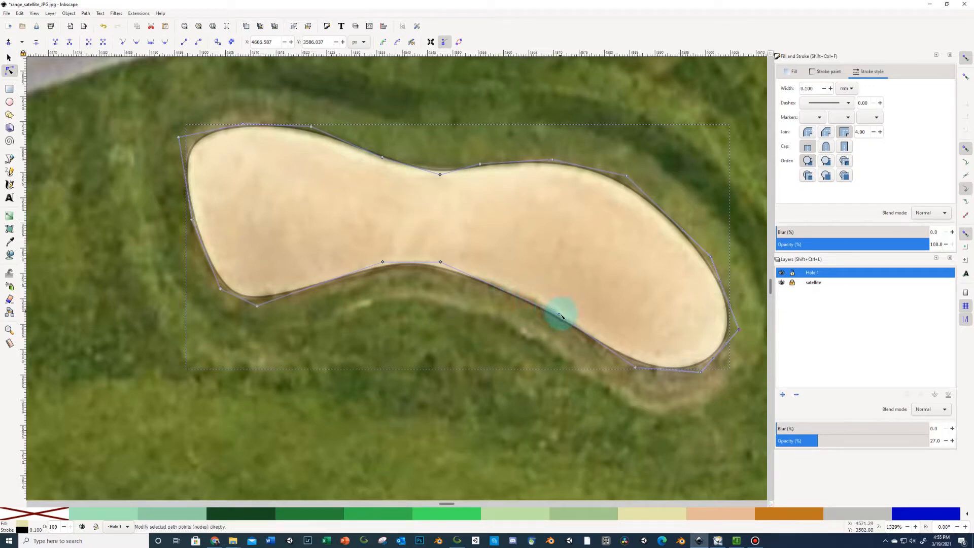
left_click_drag(559, 317, 555, 309)
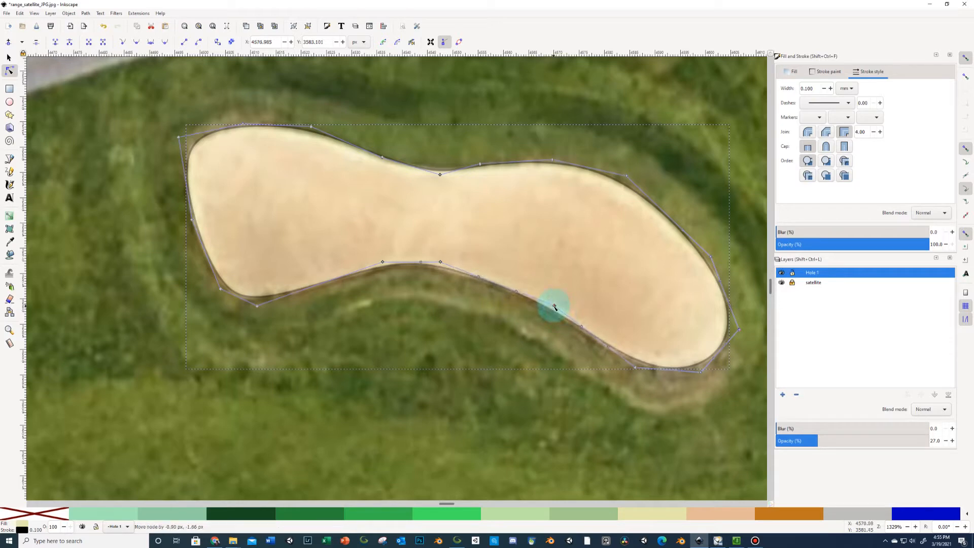
left_click_drag(555, 307, 443, 266)
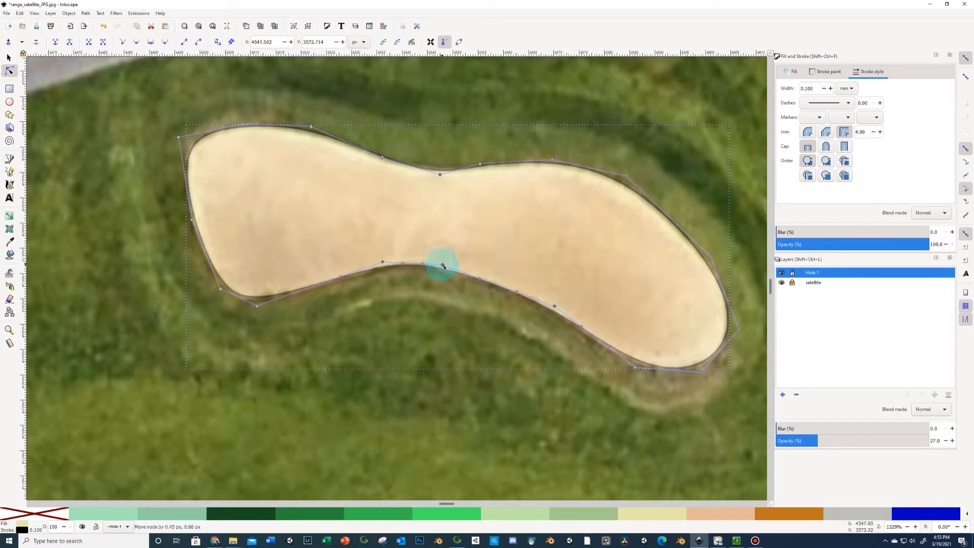